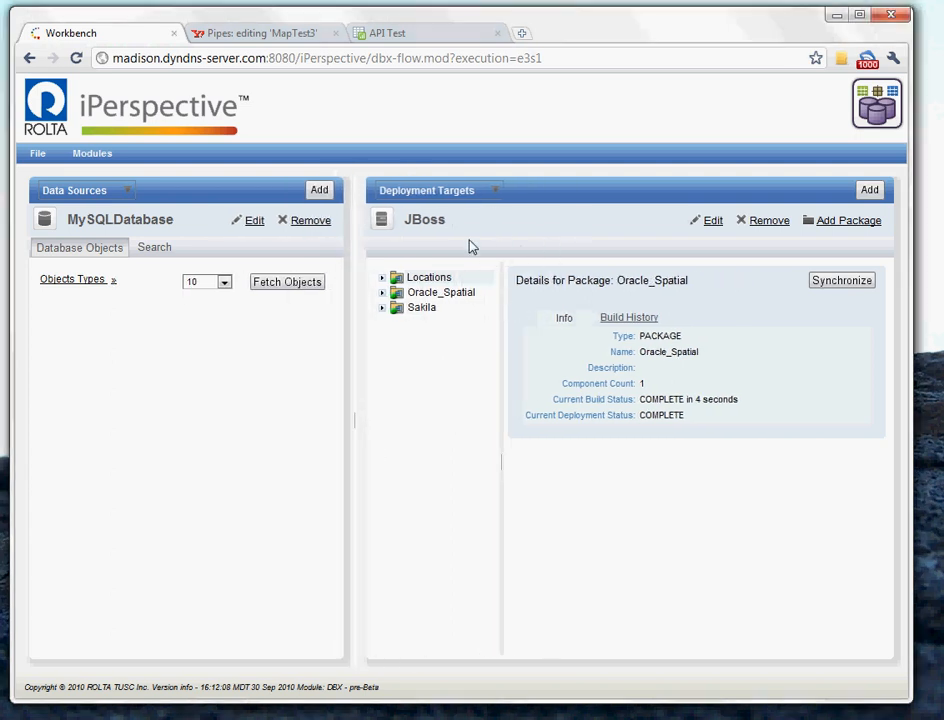
- Expand the Data Sources dropdown to see the available databases
click(381, 219)
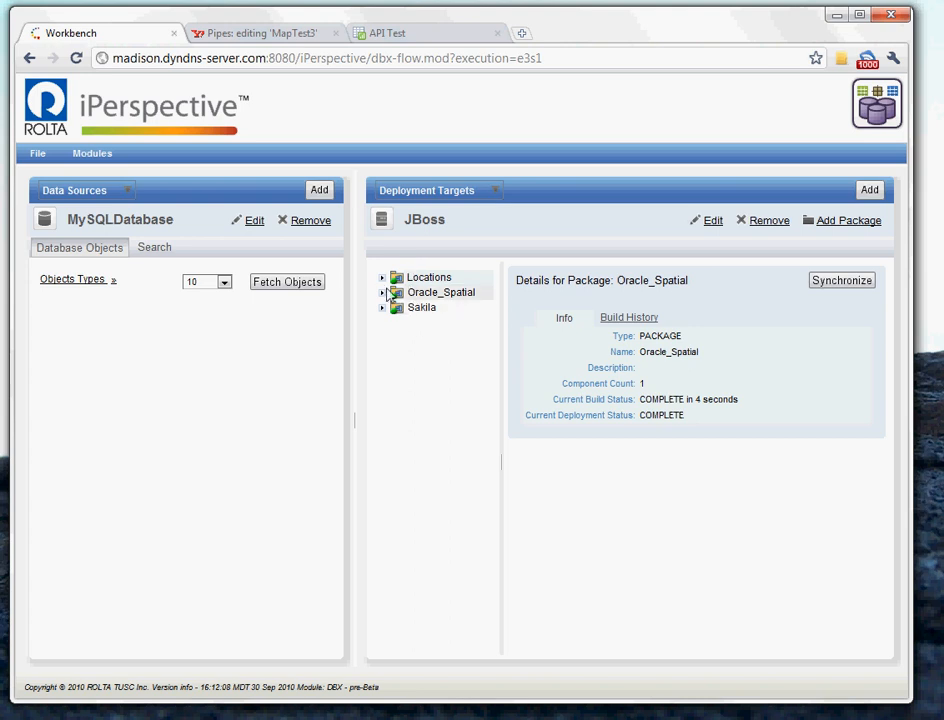
mouse_move(423, 298)
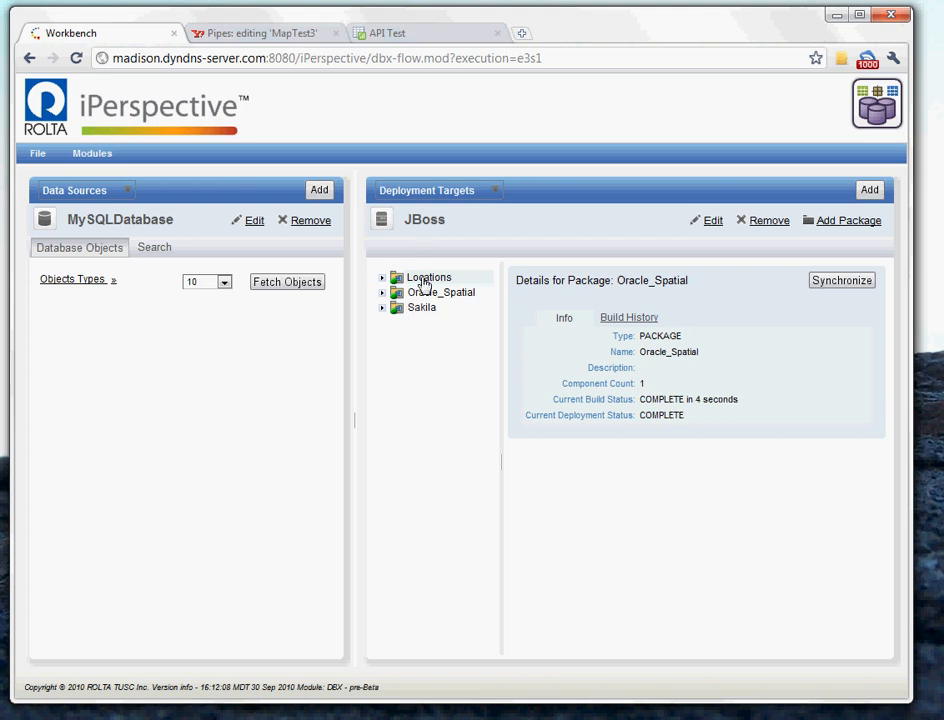
mouse_move(554, 318)
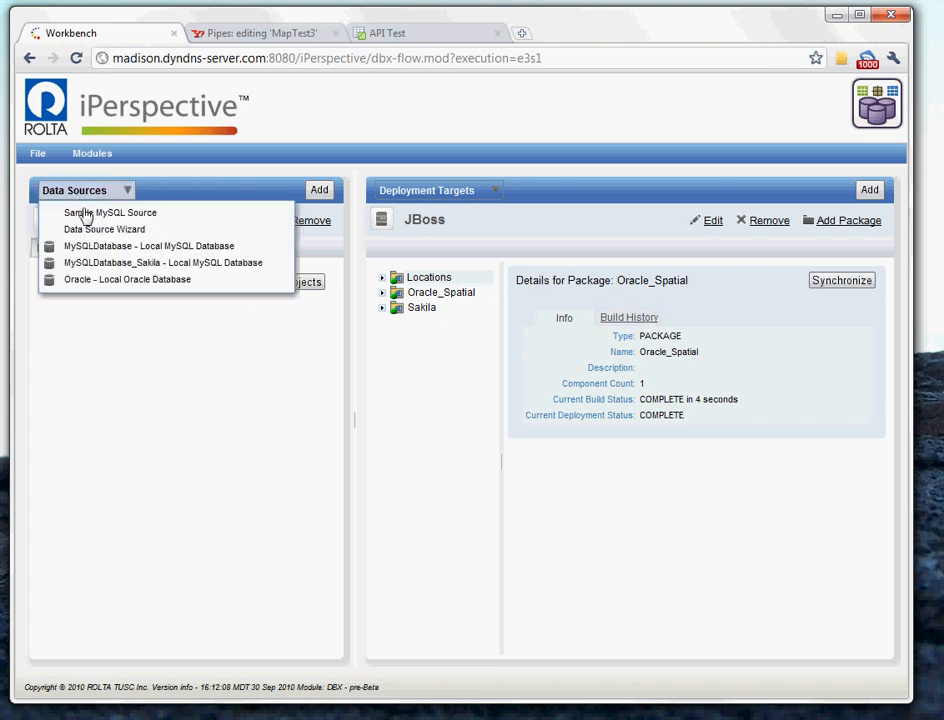
- Select the Oracle data source, expand Objects Types and fetch its database objects
click(148, 245)
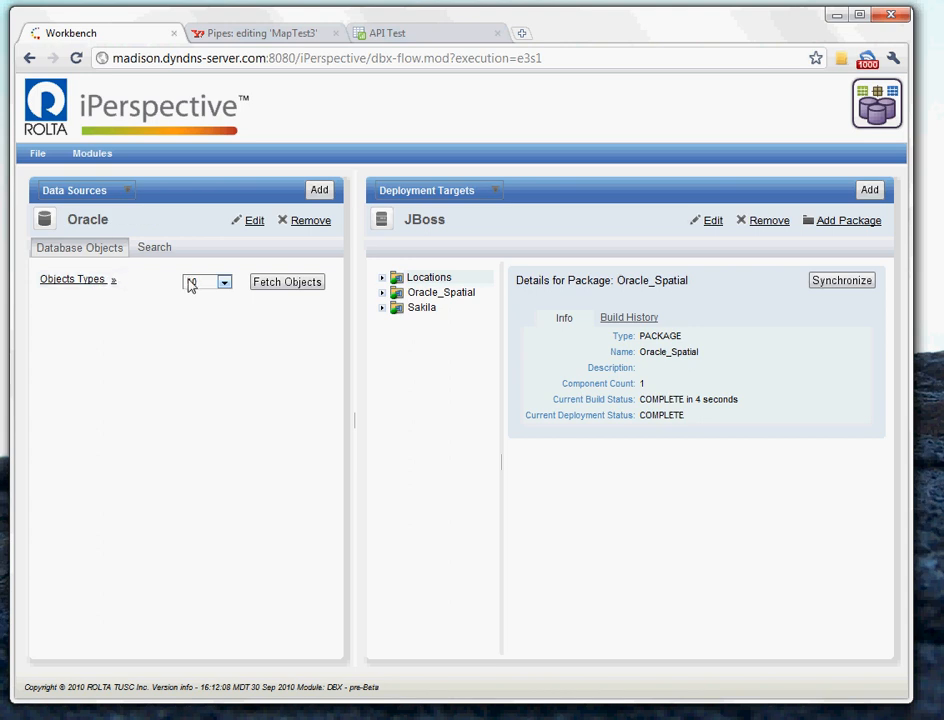
click(207, 281)
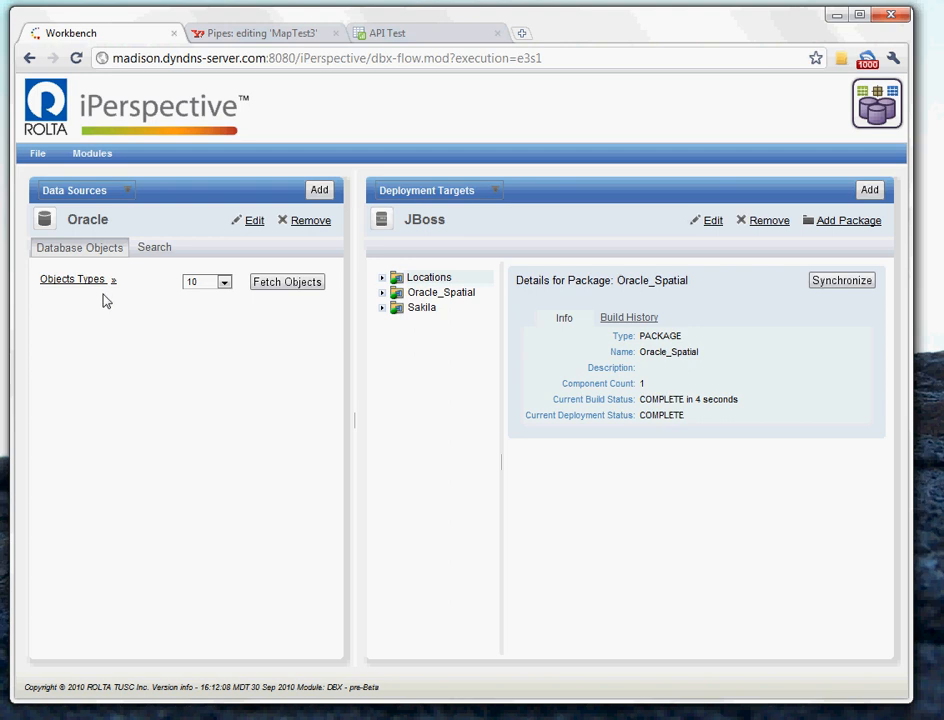
mouse_move(168, 331)
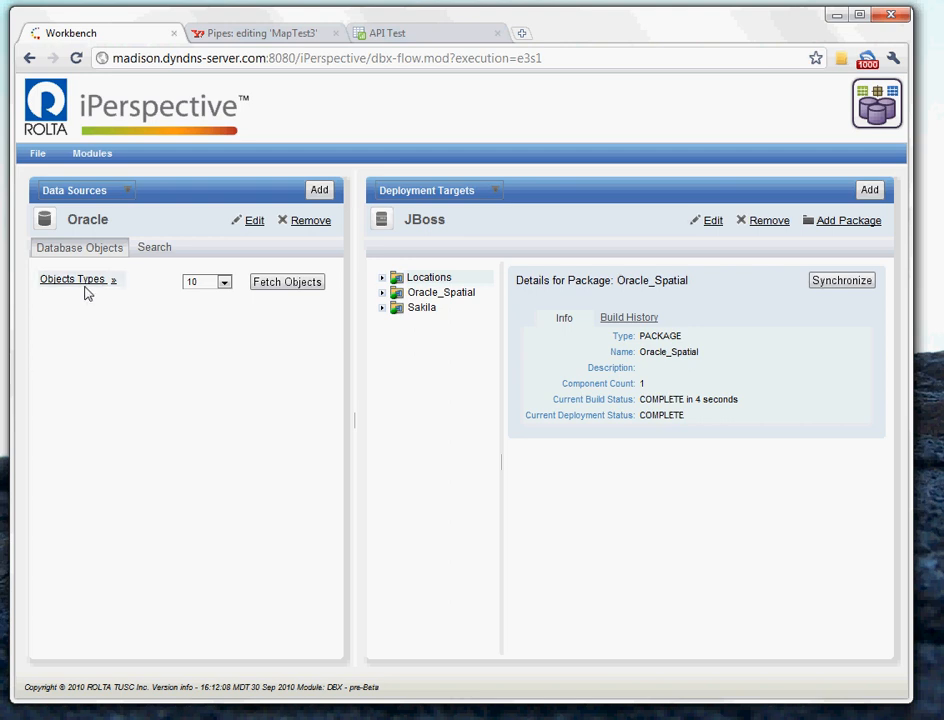
click(77, 279)
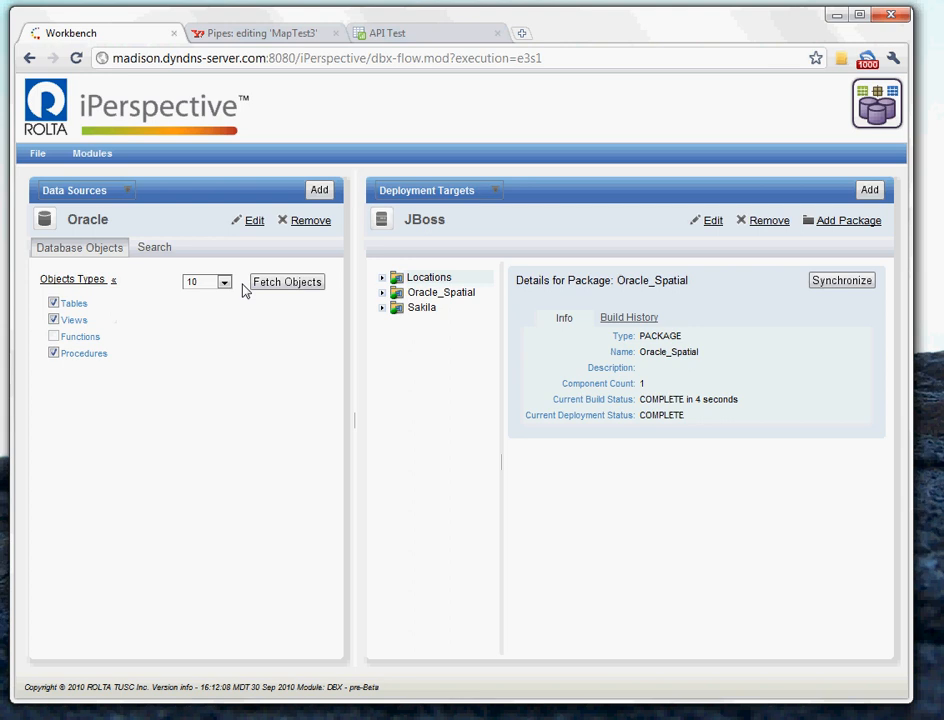
mouse_move(287, 281)
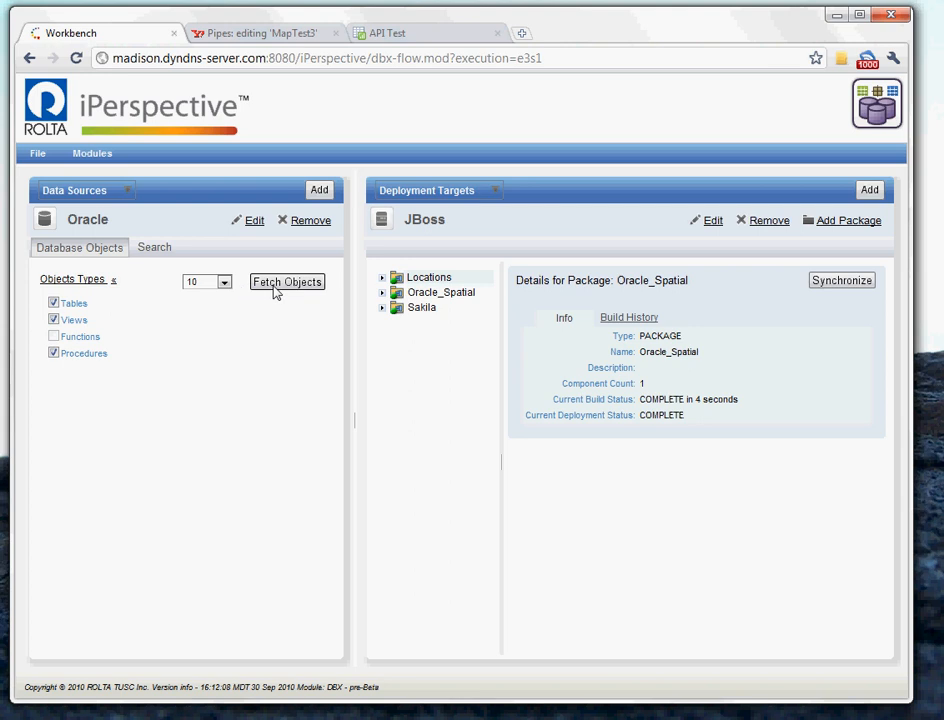
click(287, 281)
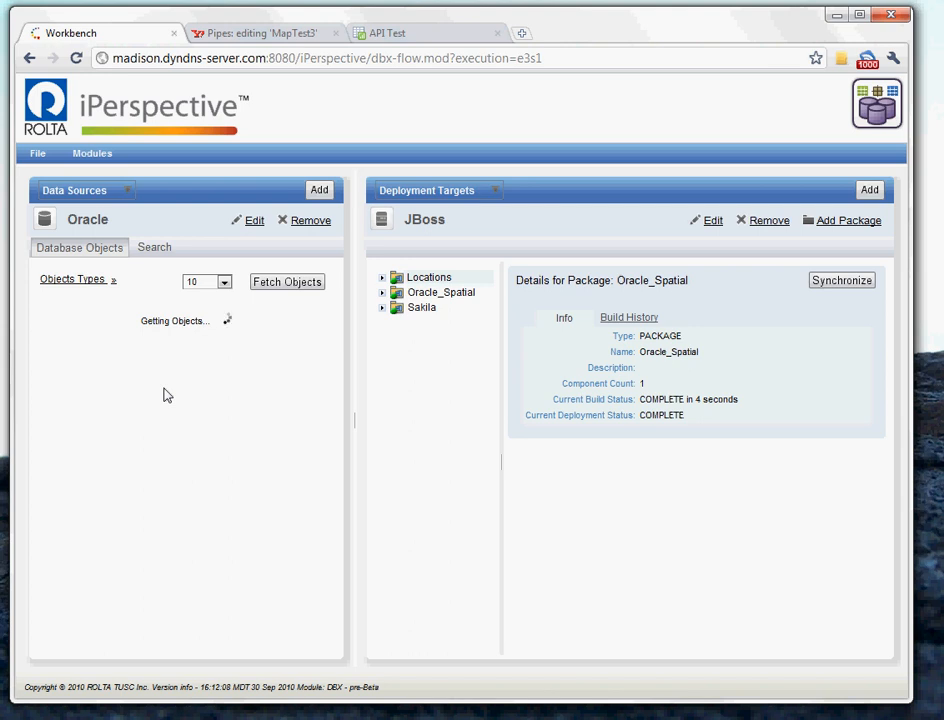
click(287, 281)
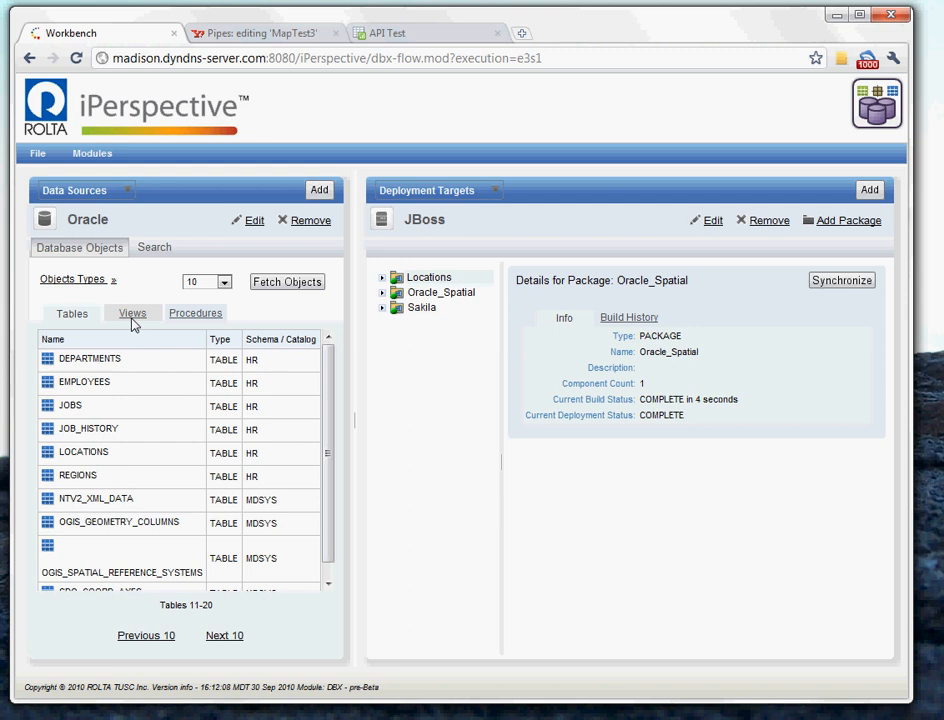
- Browse the Oracle Procedures list, then return to the Tables list
click(195, 313)
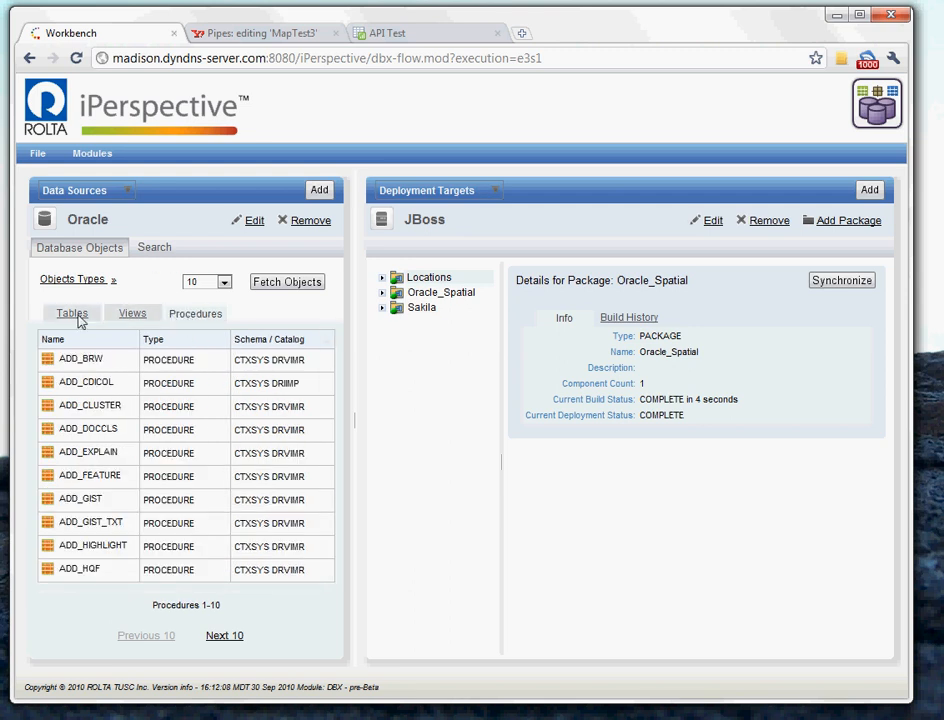
click(71, 313)
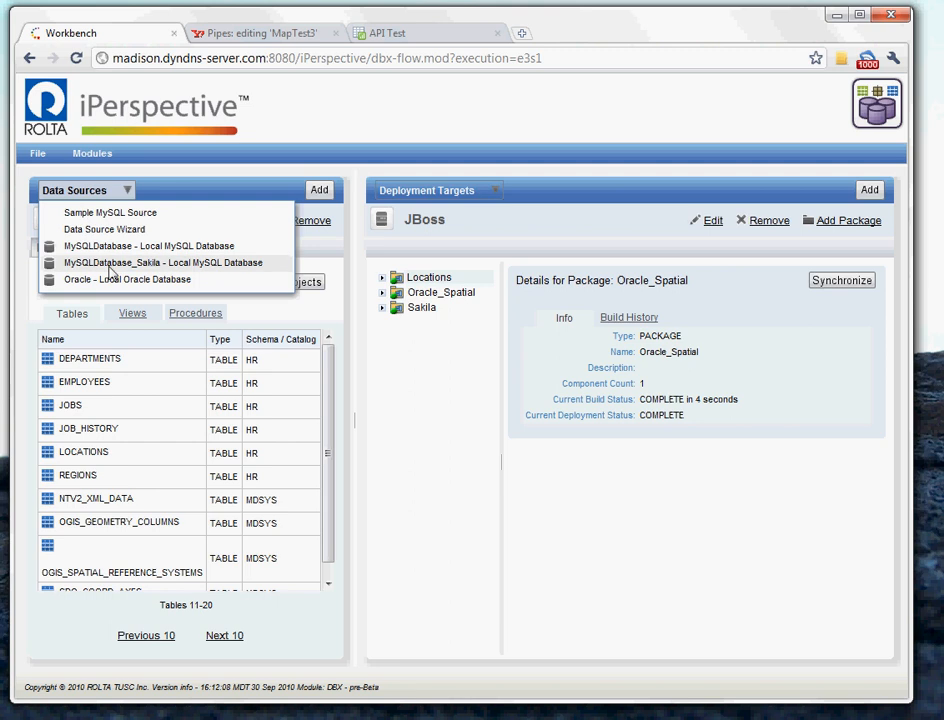
- Select MySQLDatabase, fetch its objects and bring up the needaloo table's context menu
click(161, 262)
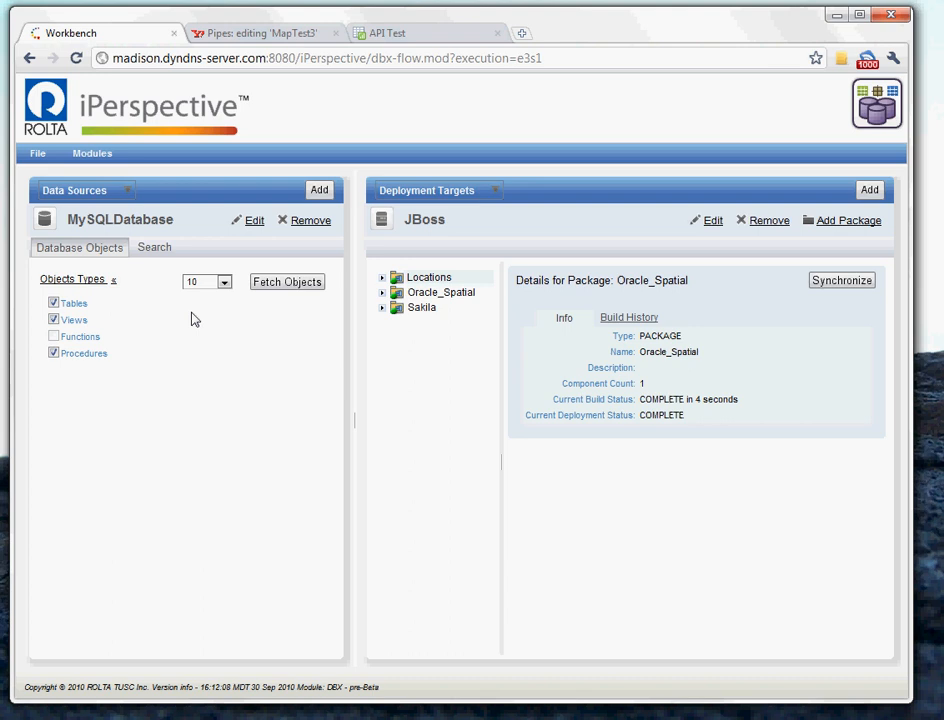
click(287, 281)
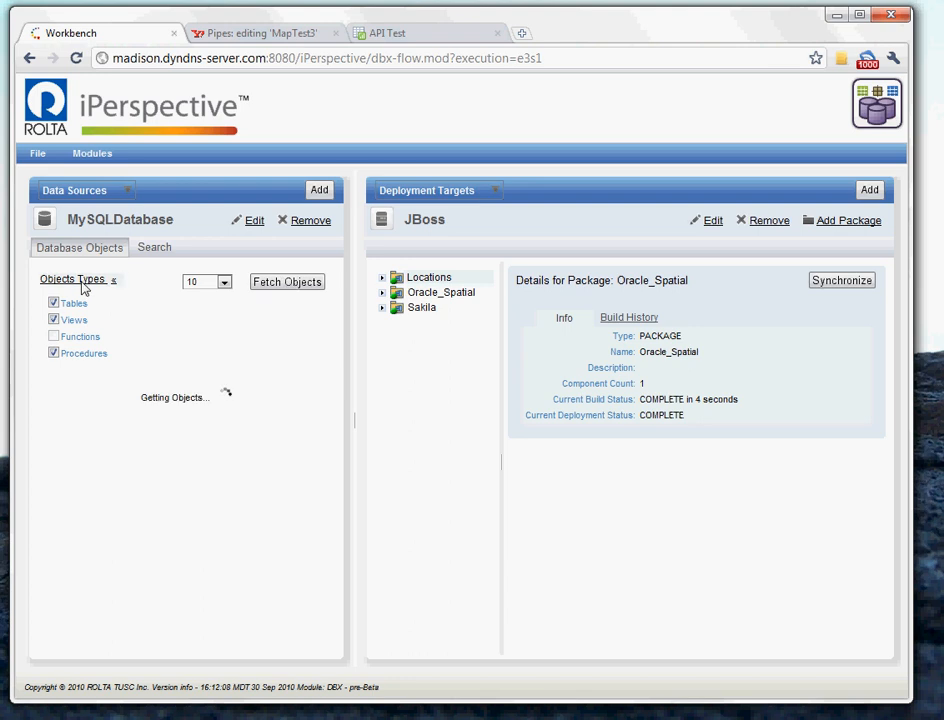
click(287, 281)
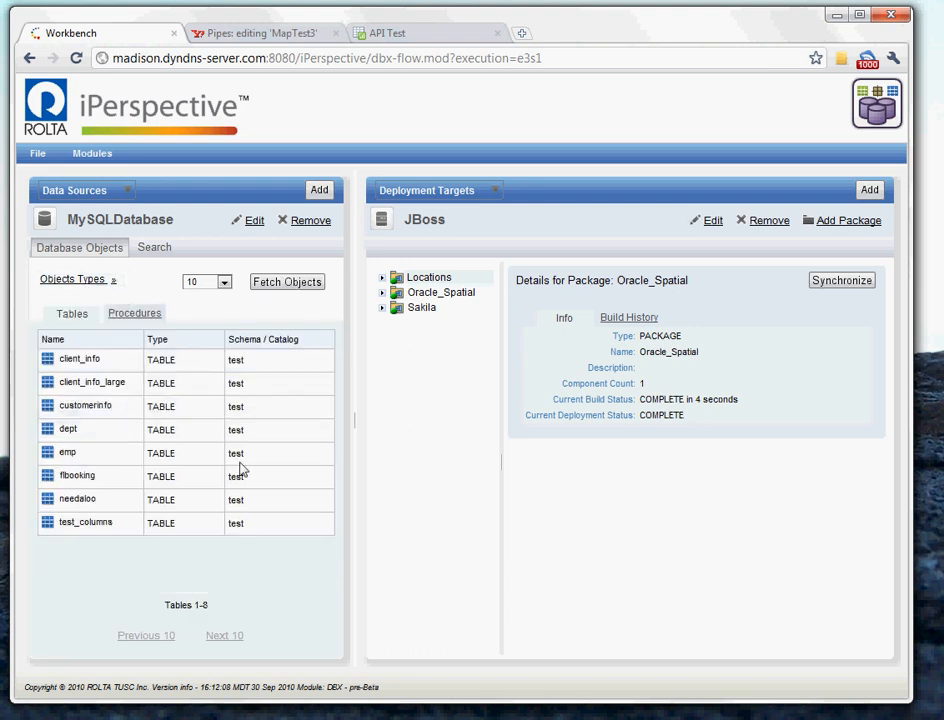
mouse_move(84, 510)
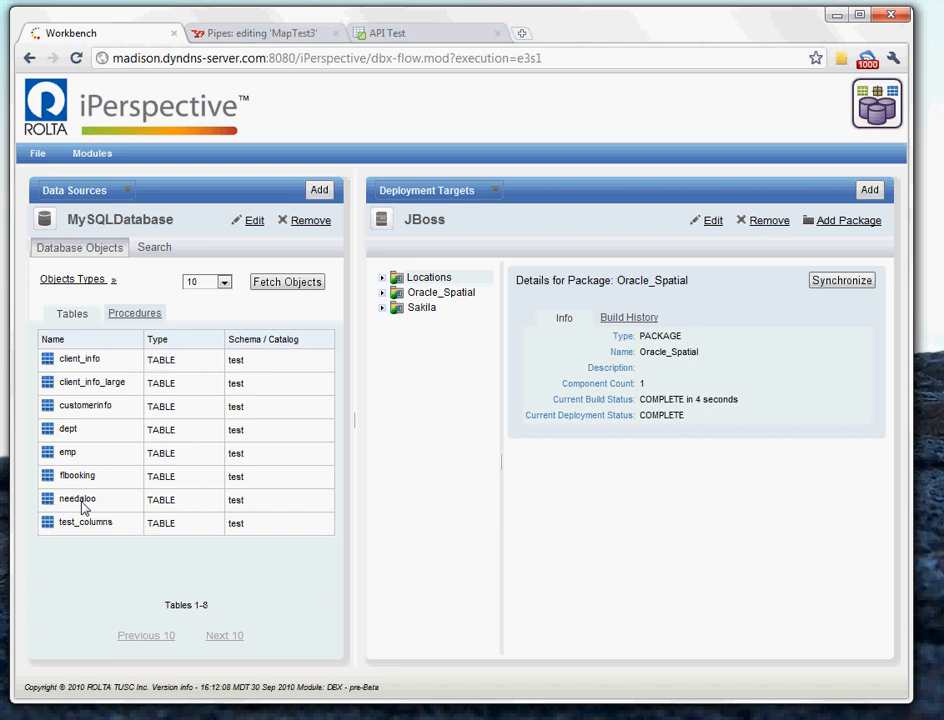
right_click(80, 498)
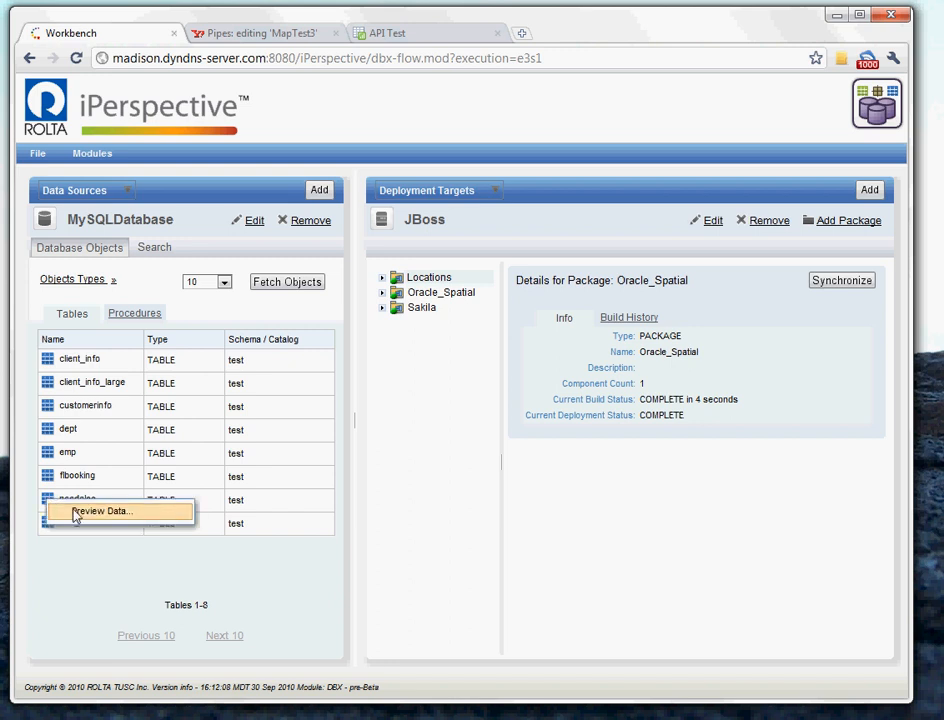
- Preview Data on the needaloo table to show its first ten rows
click(100, 511)
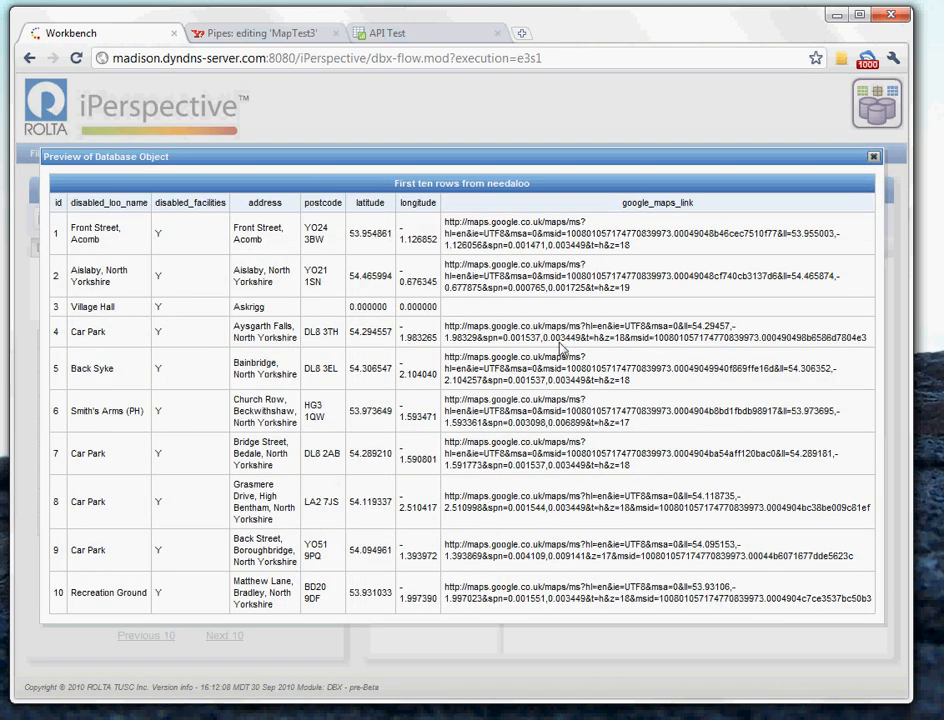
mouse_move(395, 252)
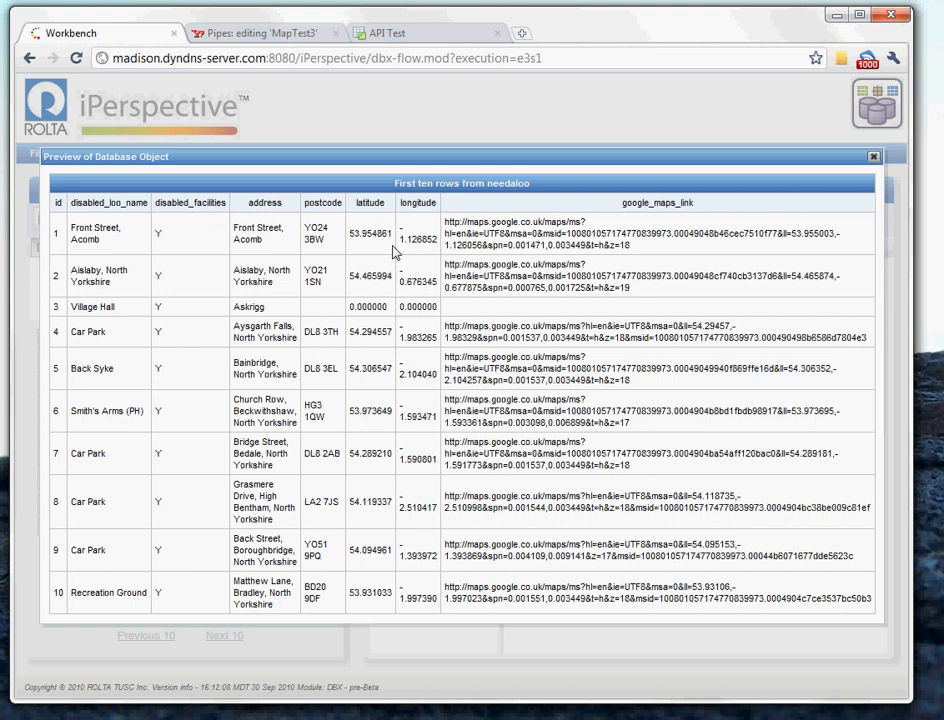
mouse_move(442, 286)
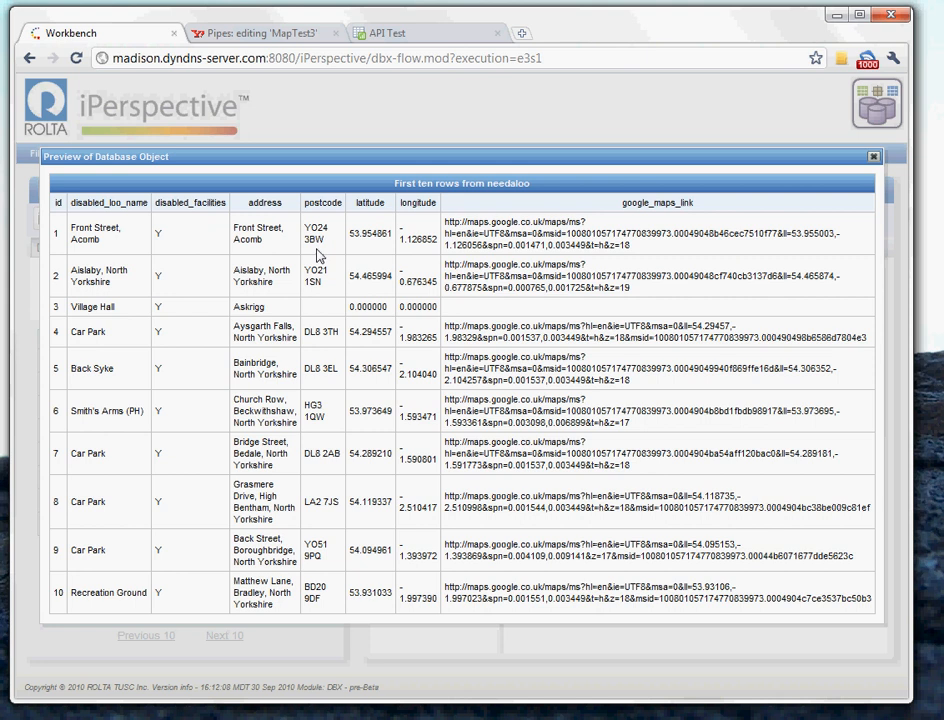
mouse_move(438, 256)
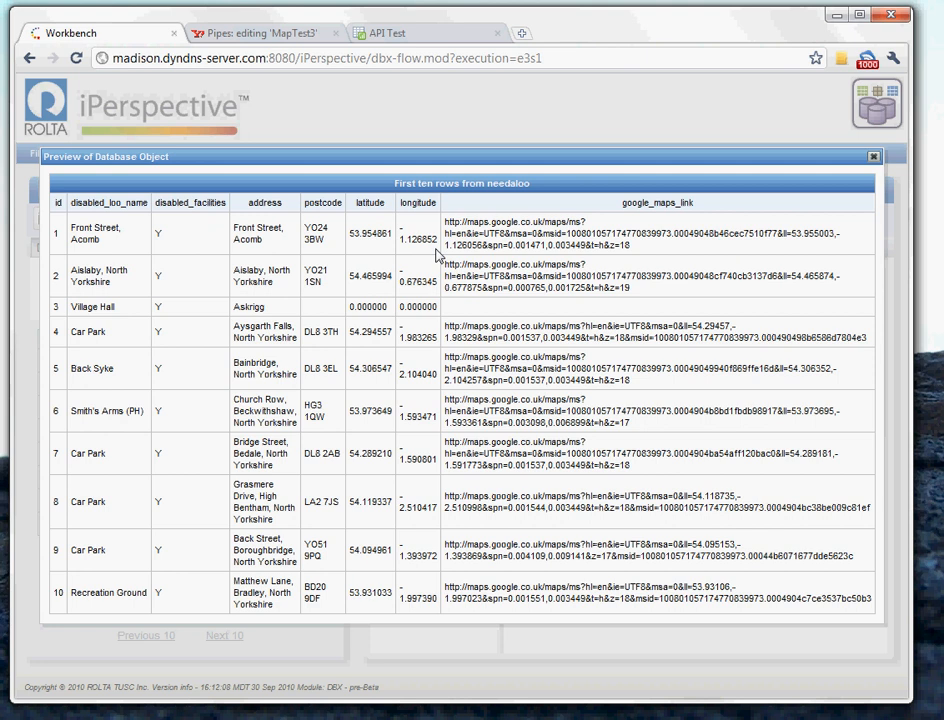
mouse_move(869, 158)
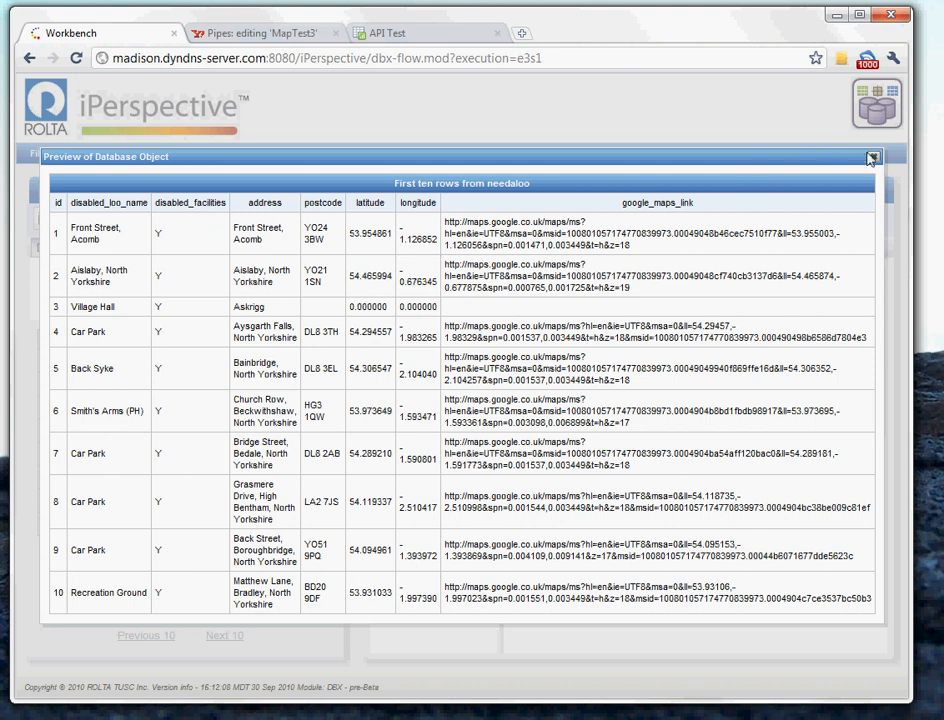
- Close the Preview of Database Object window for needaloo
click(869, 158)
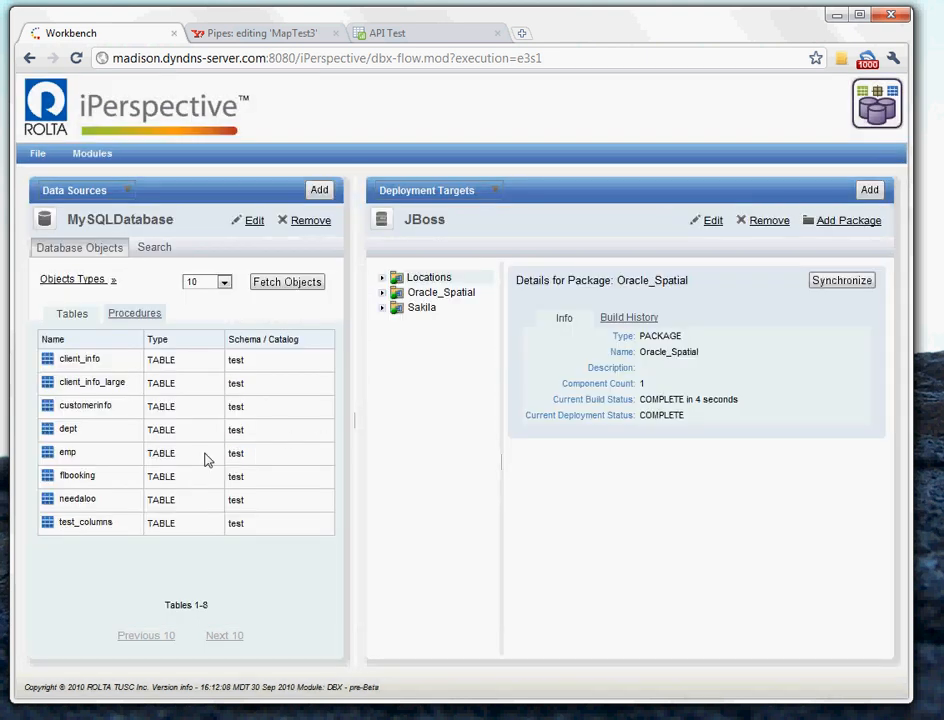
mouse_move(74, 505)
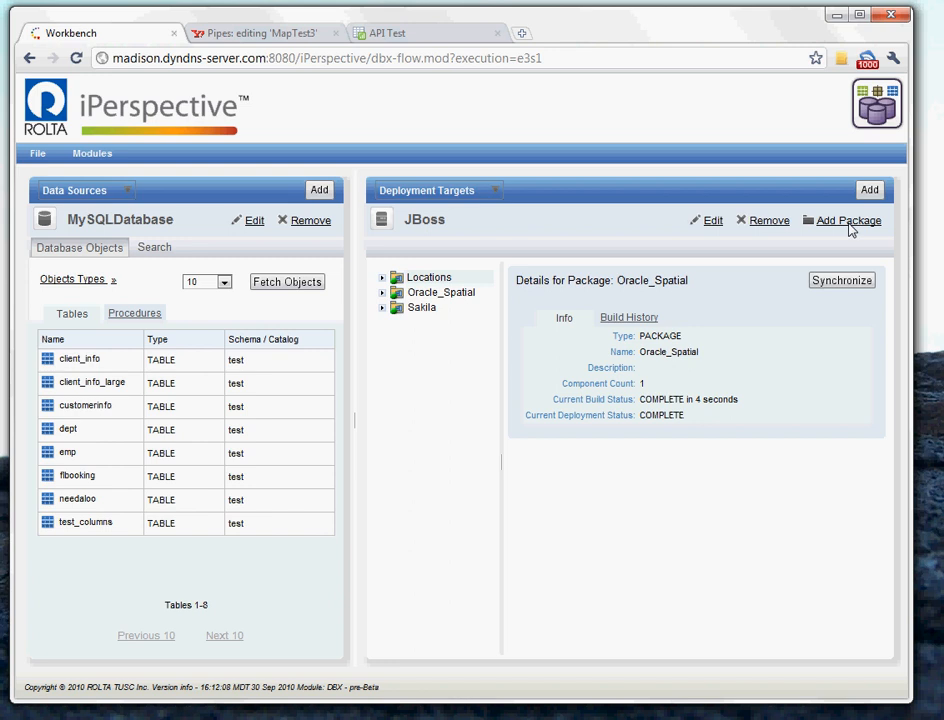
- Add a JBoss package and name it Android_demo_of_REST
click(848, 220)
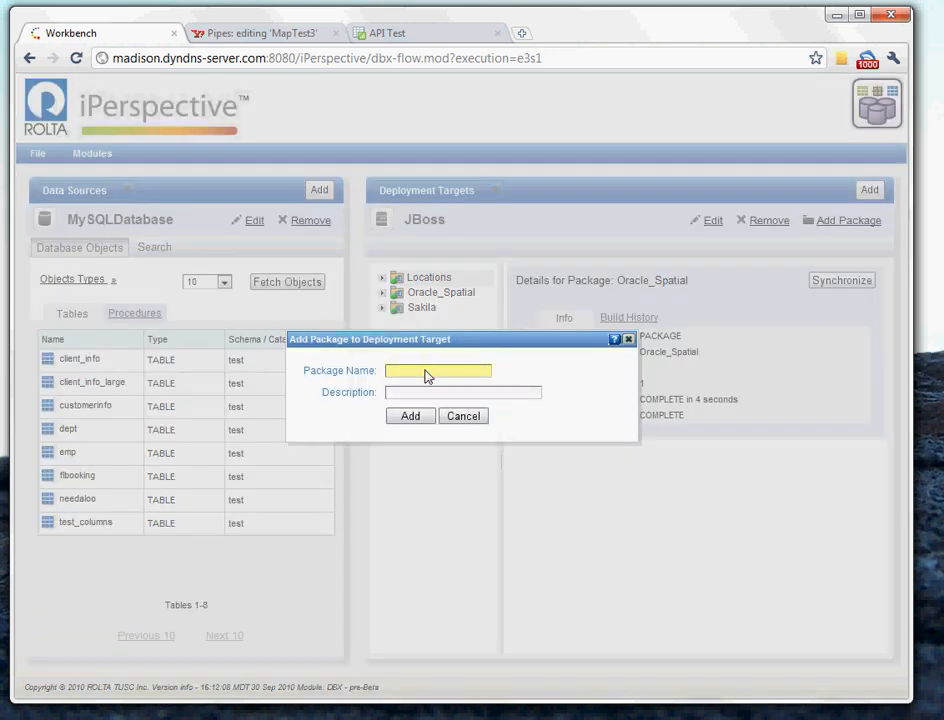
text(Ar)
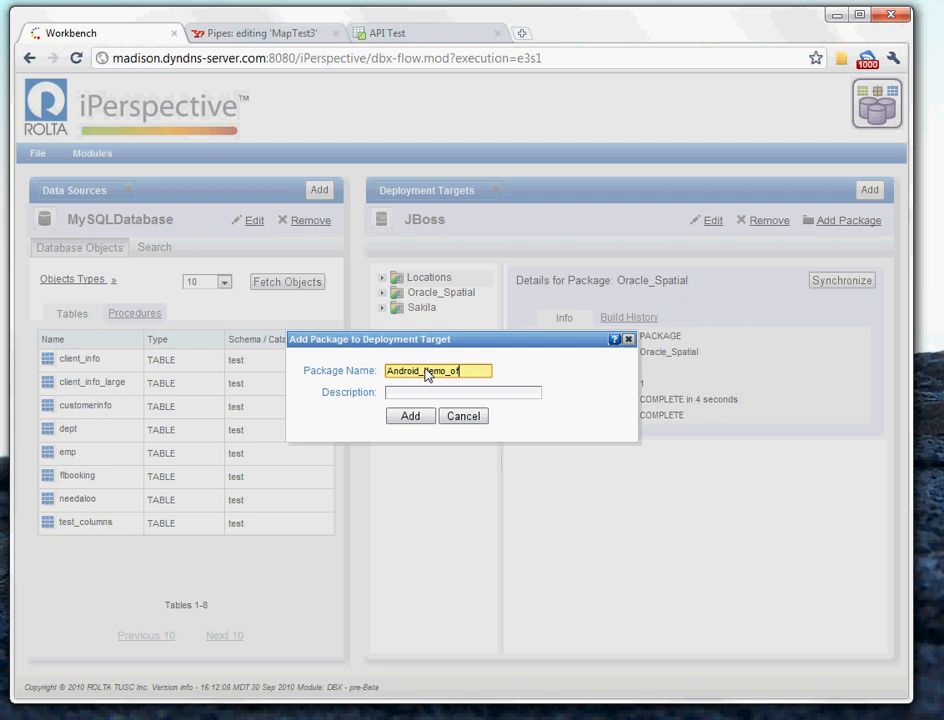
text(REST)
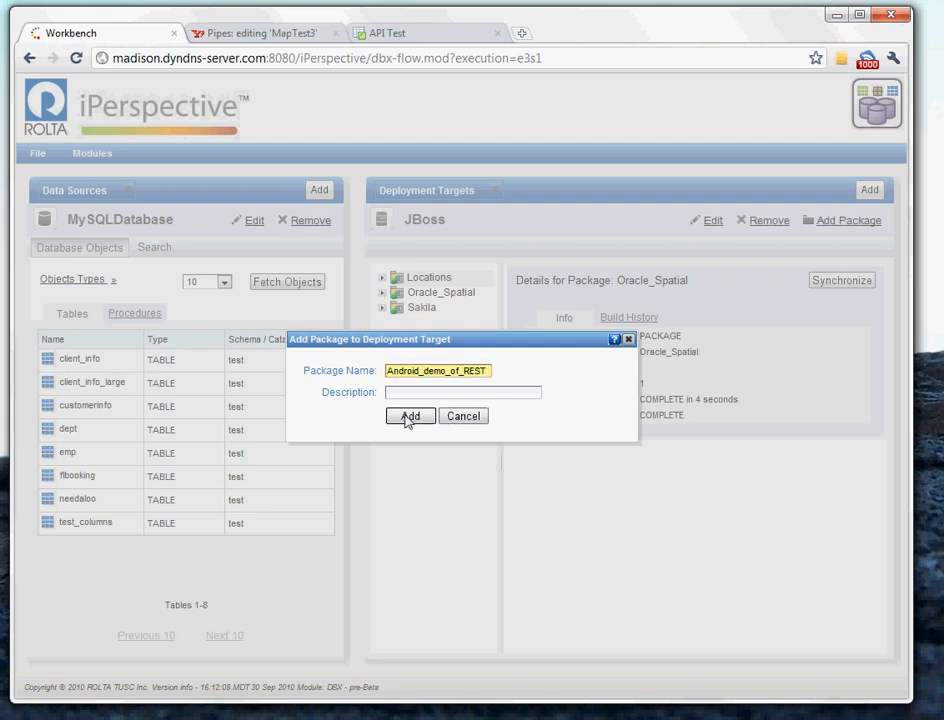
- Create the Android_demo_of_REST package and show NeedalooService's Configuration settings
click(410, 416)
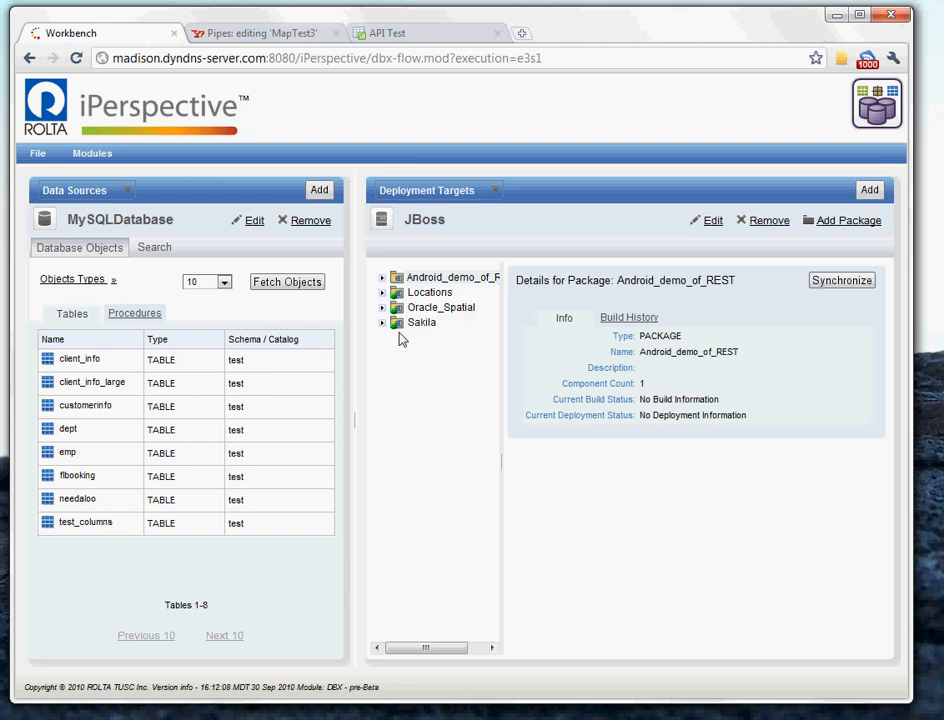
click(383, 277)
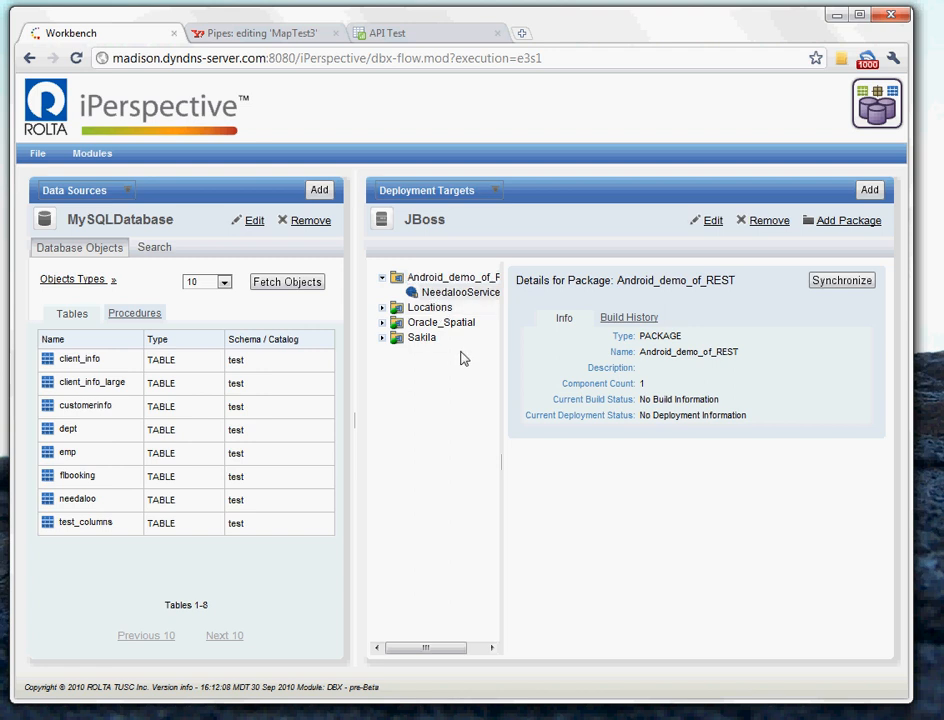
click(461, 291)
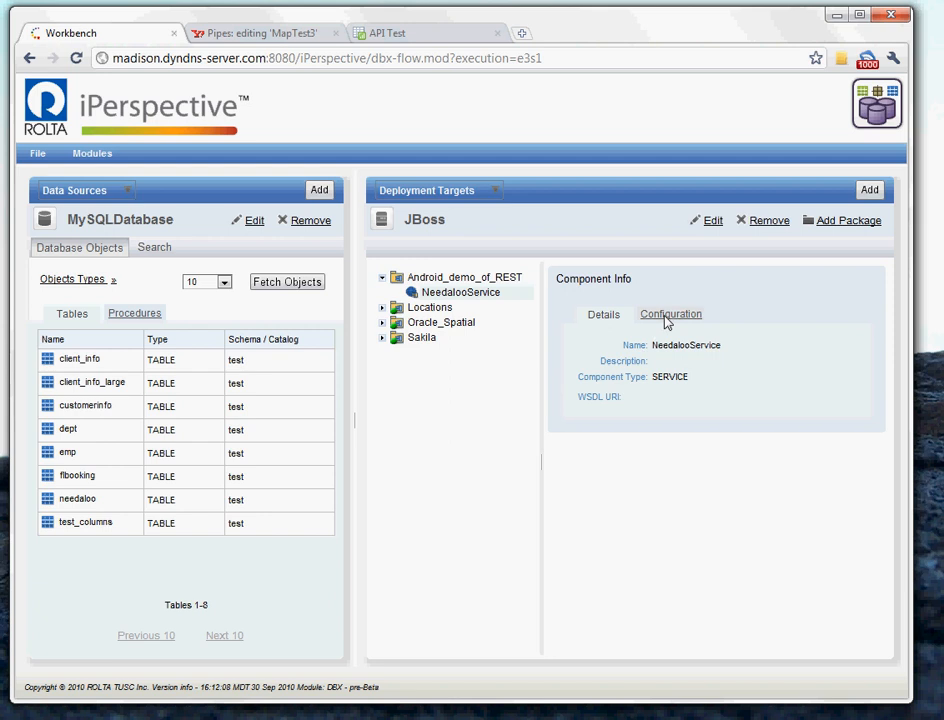
click(671, 314)
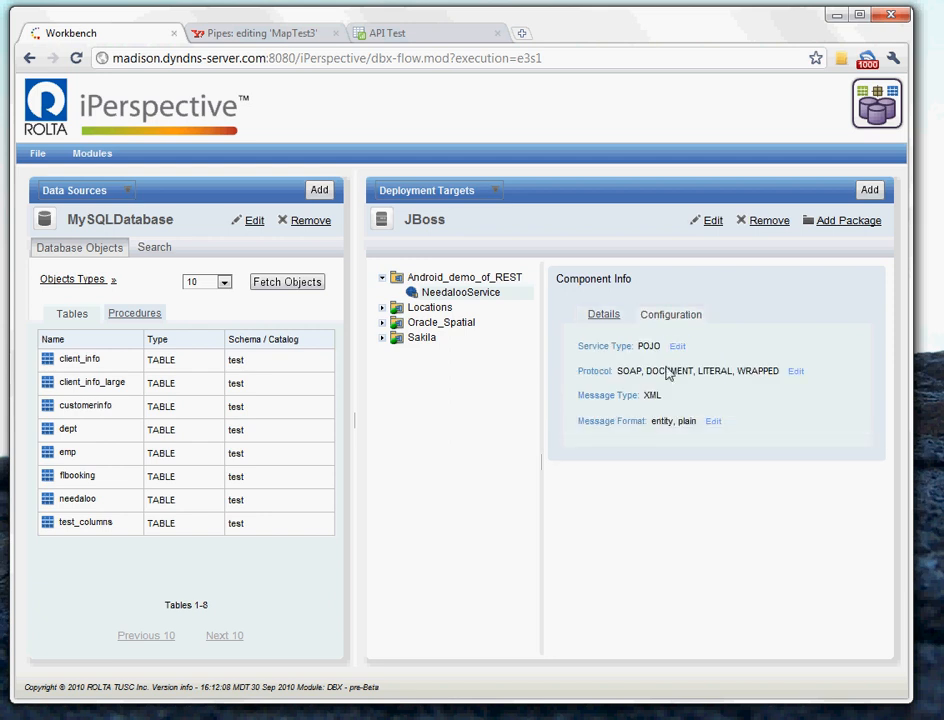
mouse_move(660, 375)
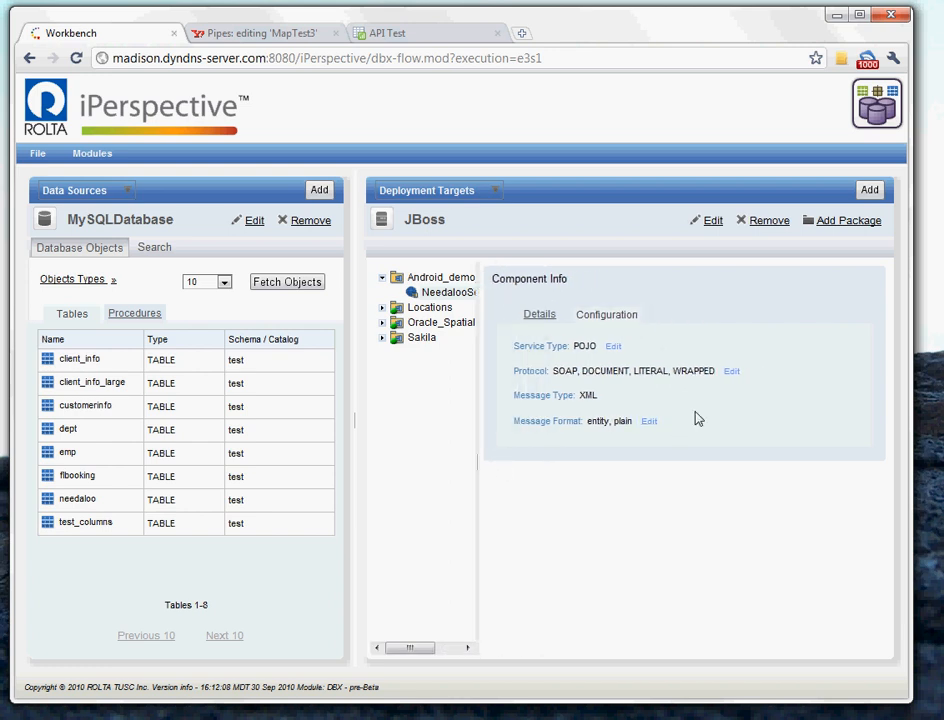
- Change the NeedalooService protocol to REST and start editing its Message Type
click(728, 373)
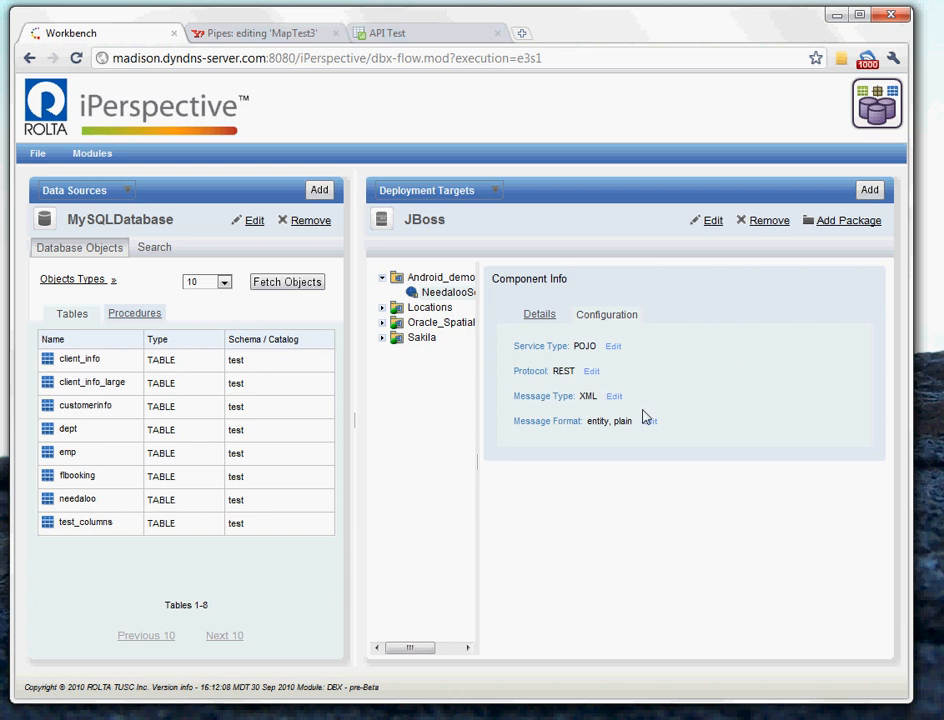
click(614, 396)
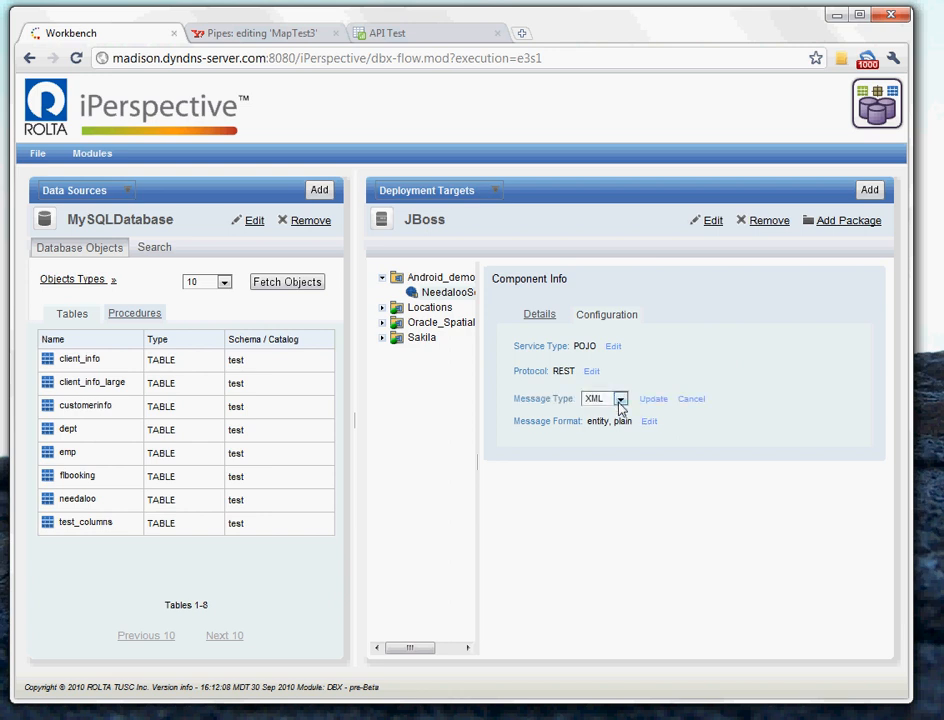
click(603, 398)
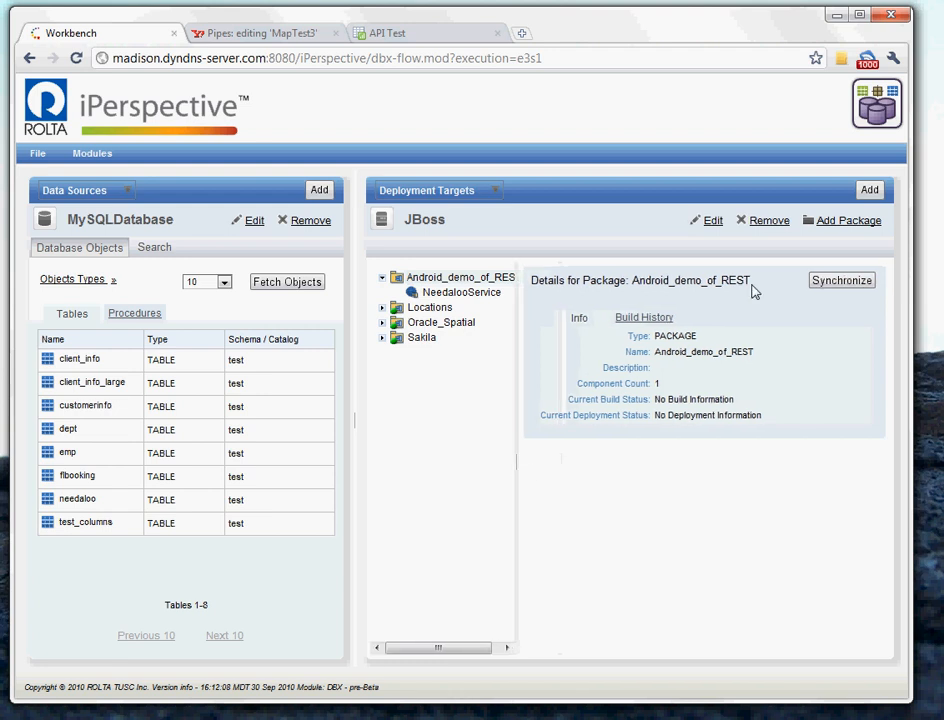
- Synchronize Android_demo_of_REST so build and deployment status read COMPLETE
click(841, 280)
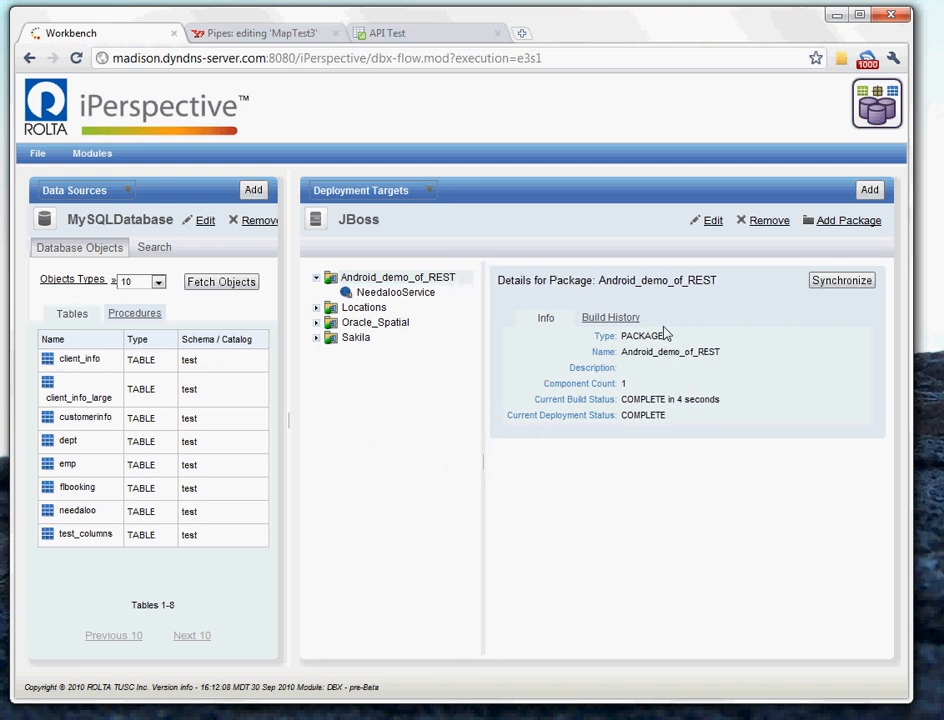
- Select NeedalooService, check its configuration and follow its Resource URI link to the browser
click(395, 292)
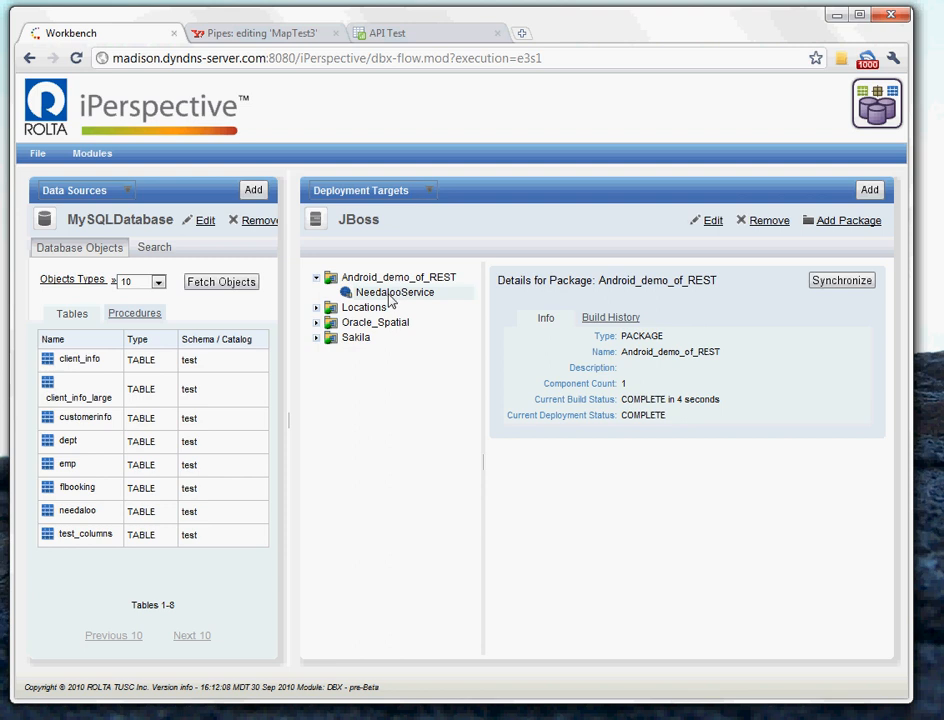
click(394, 292)
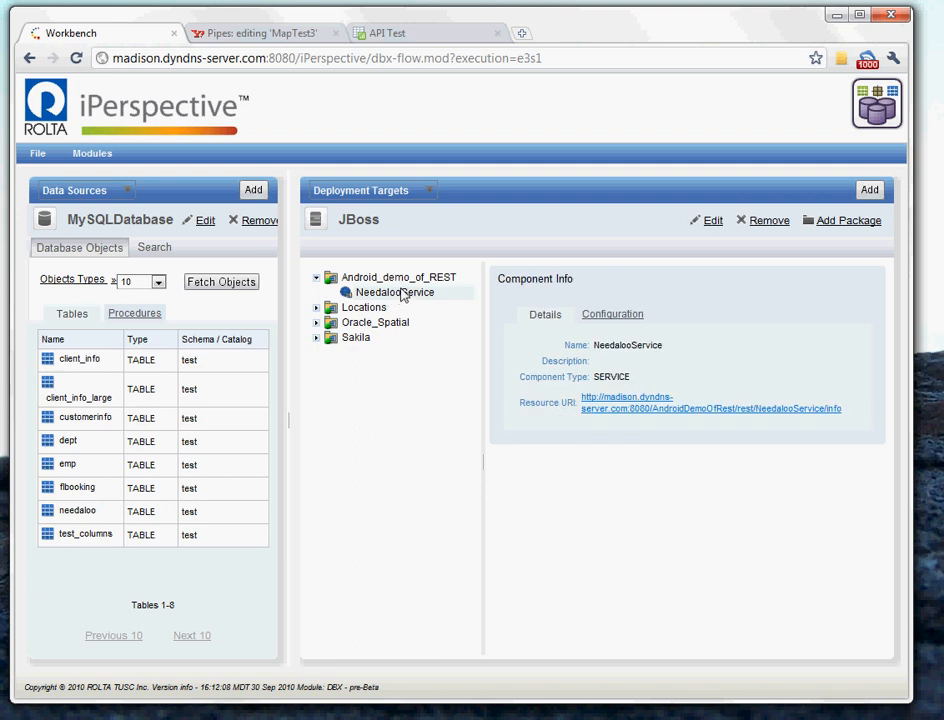
mouse_move(628, 292)
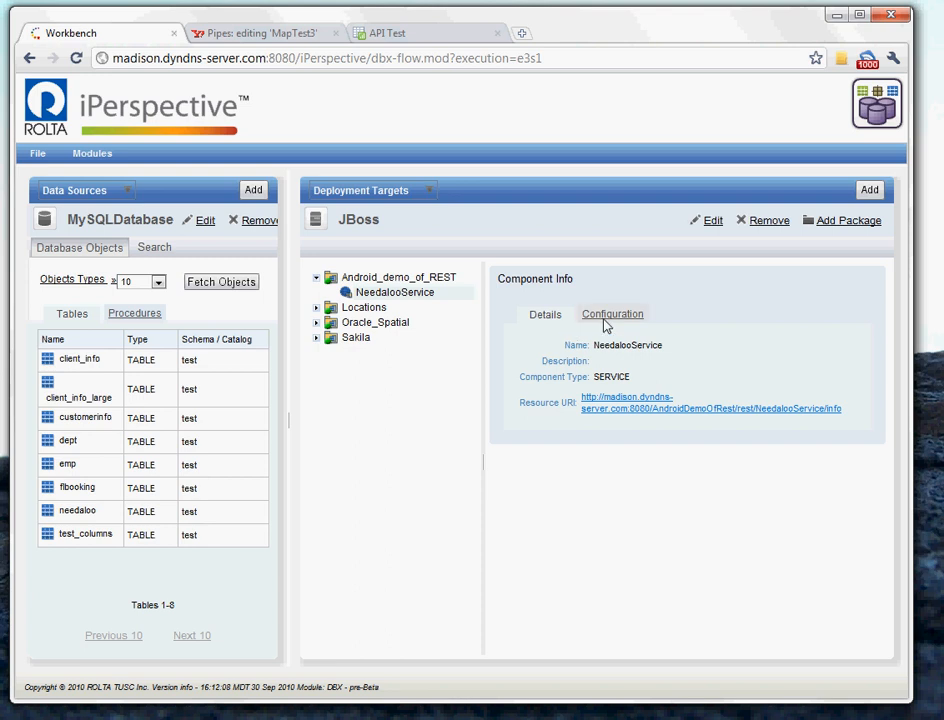
click(545, 314)
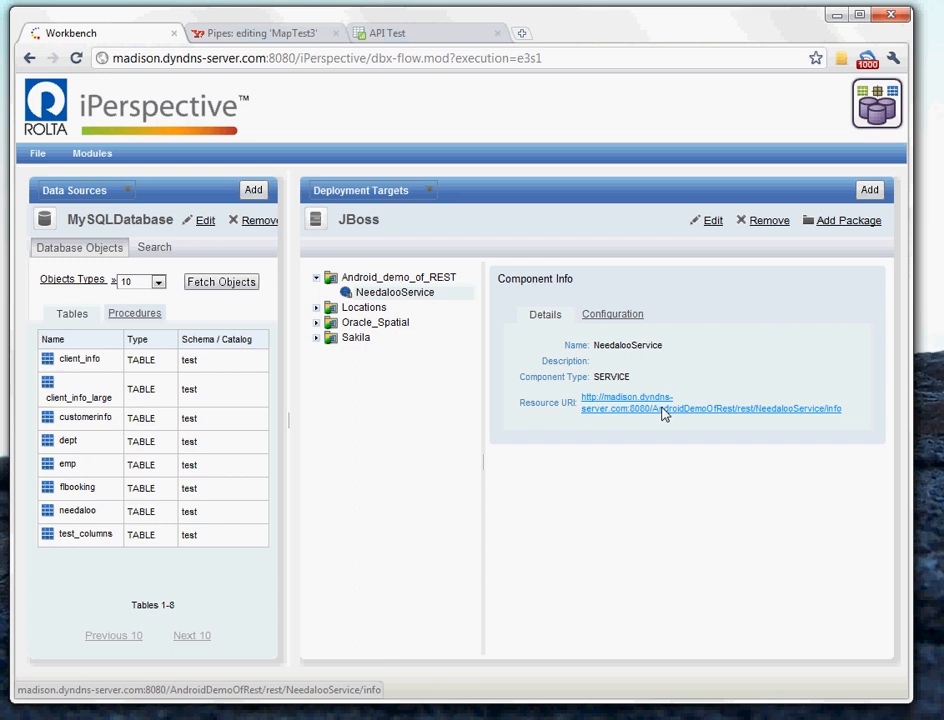
click(710, 408)
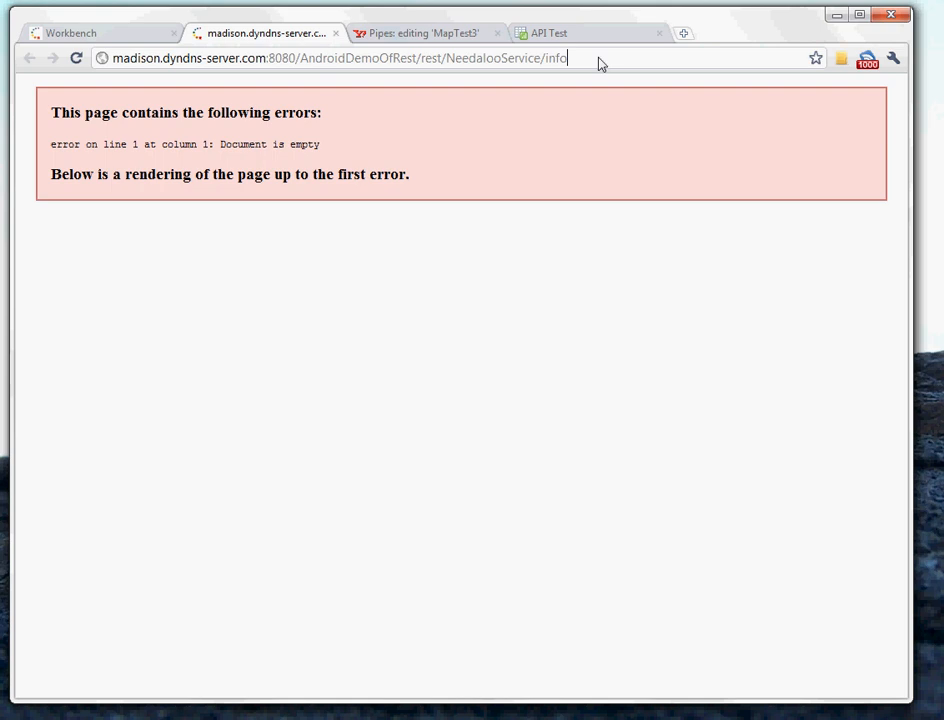
- Load the NeedalooService /selectAll address and scroll through the returned JSON records
text(/s)
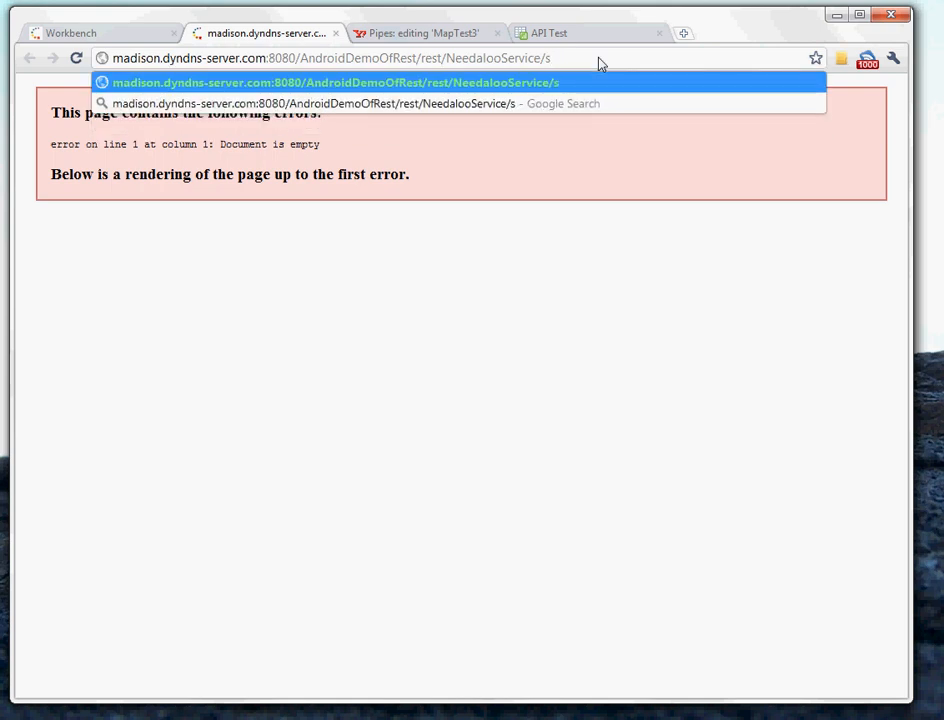
text(ele)
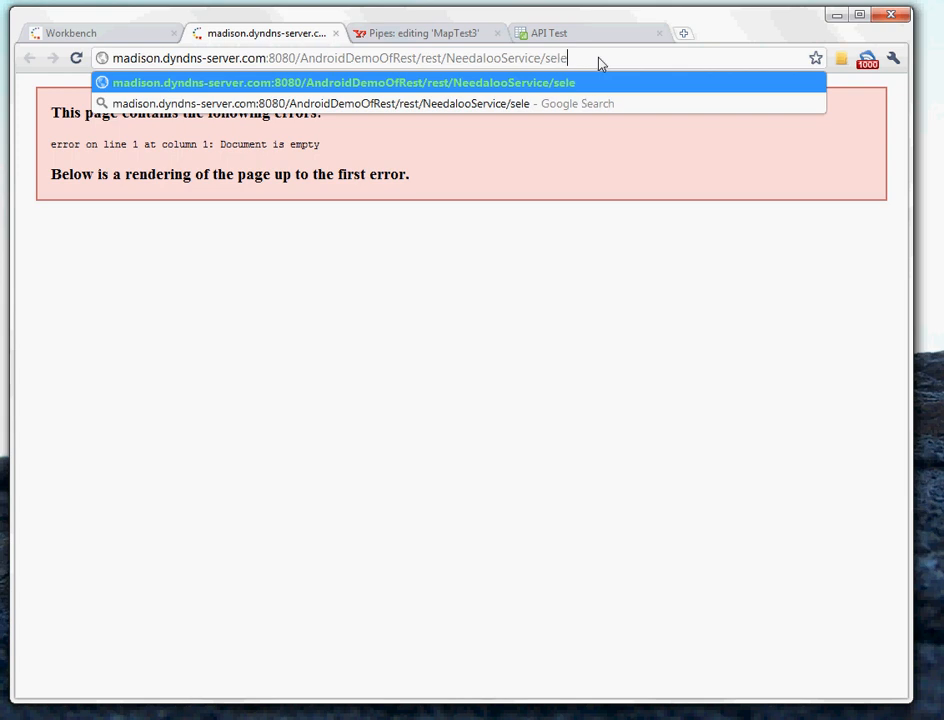
text(ctG)
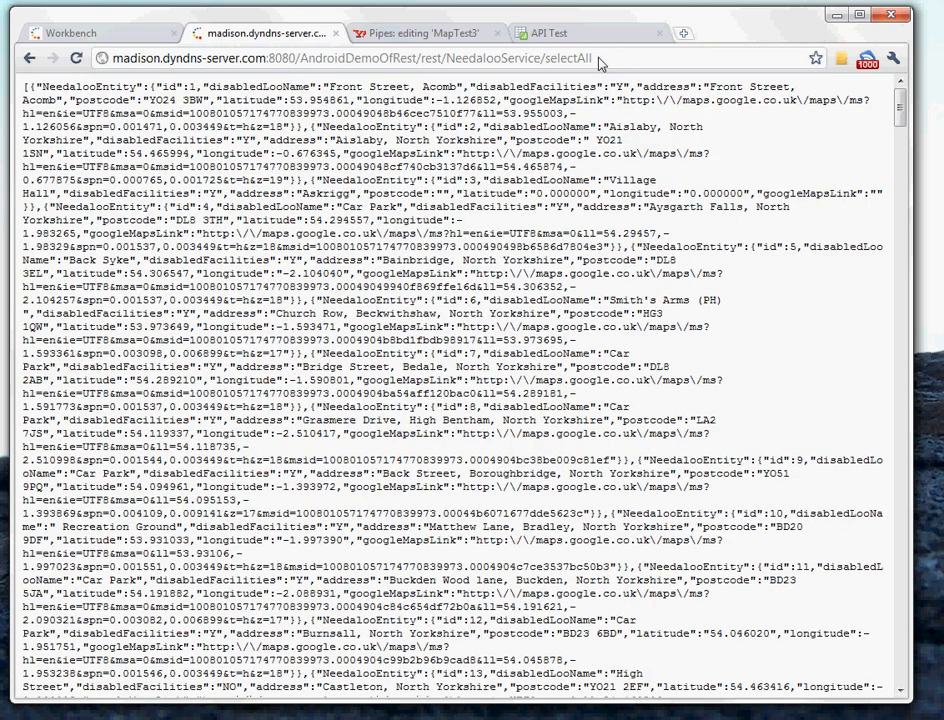
scroll(down, 3)
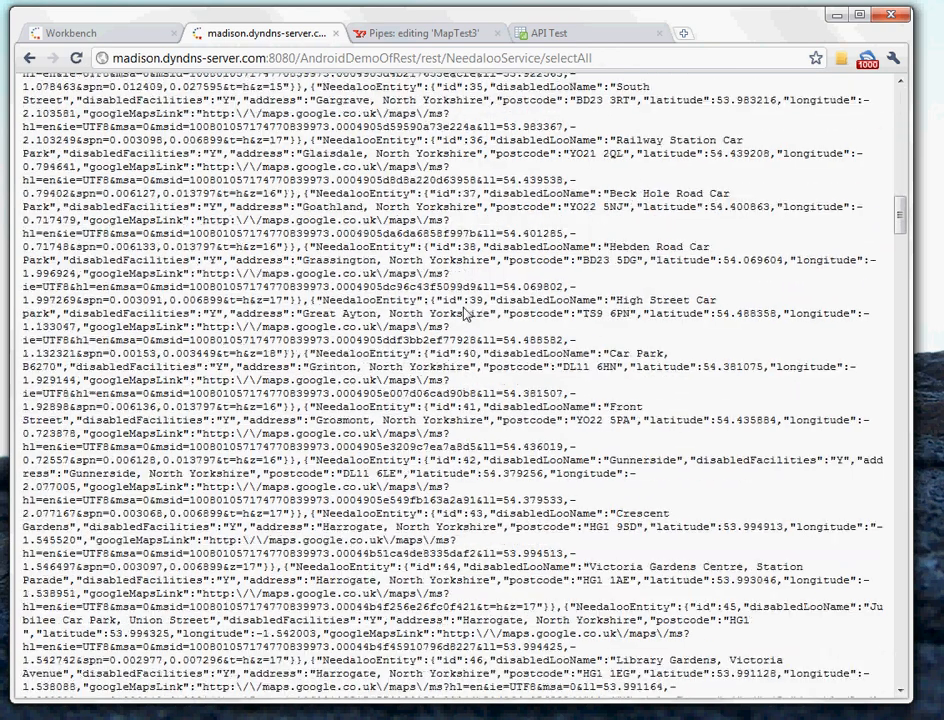
scroll(down, 3)
text(Range)
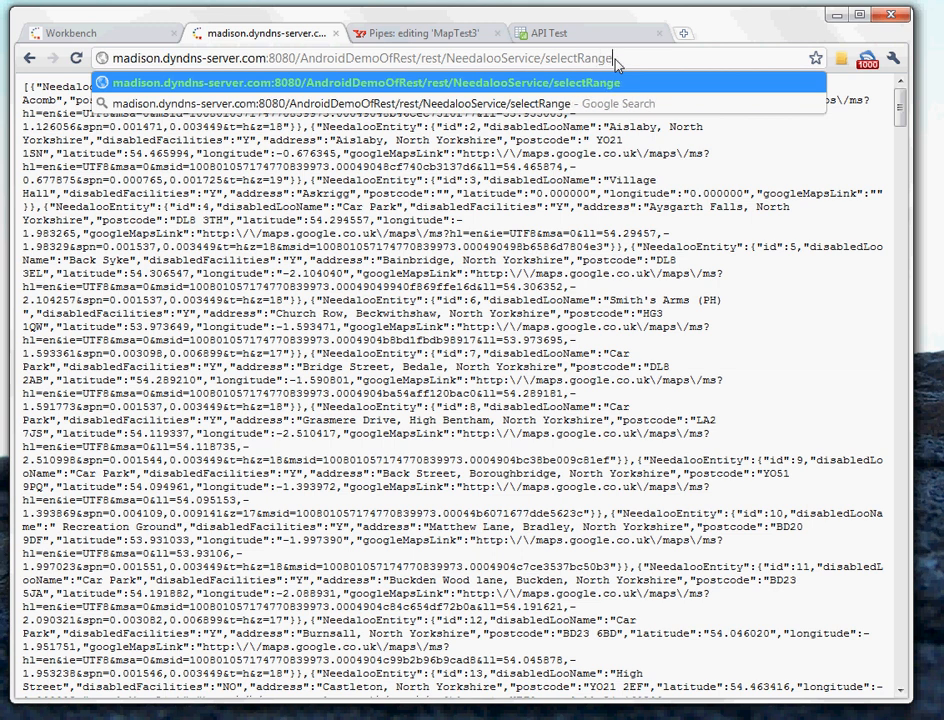
- Load .../selectRange/1/20 to show the first 20 JSON records and copy that address
text(/1/)
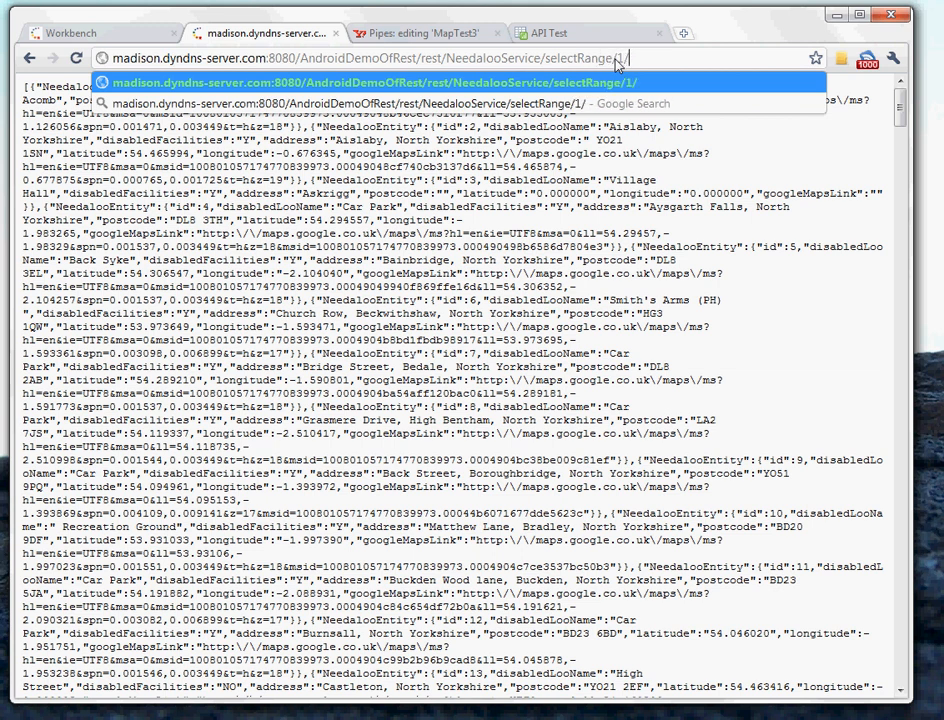
text(20)
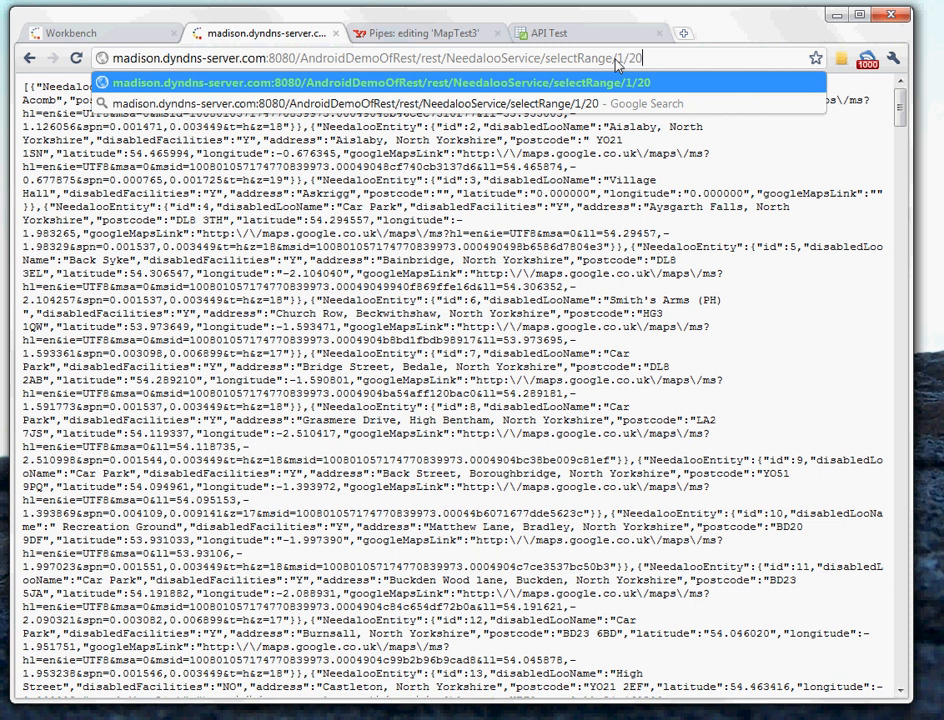
scroll(down, 3)
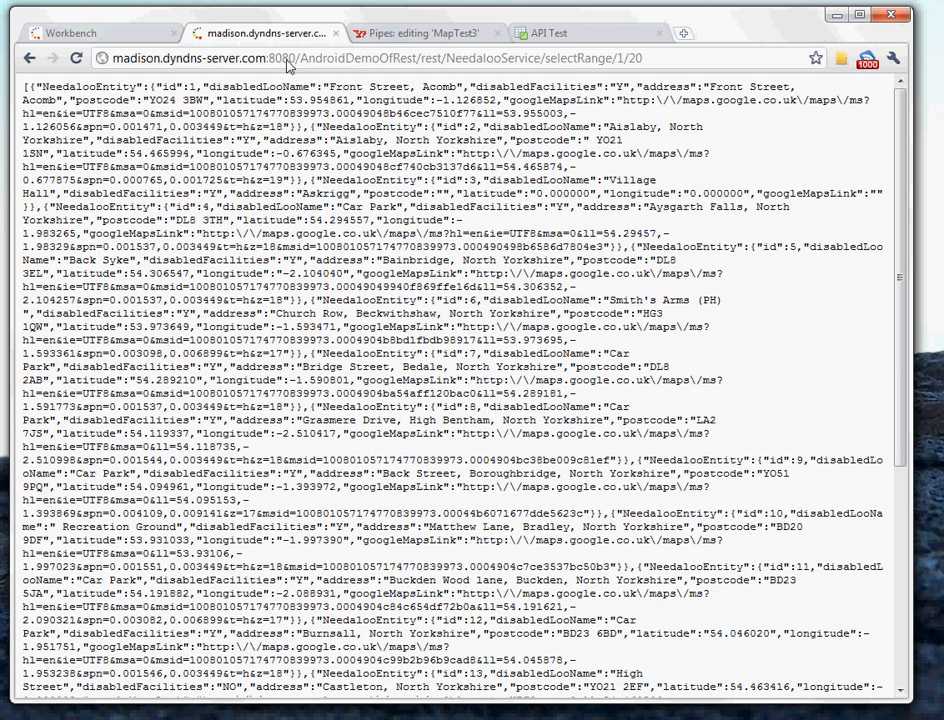
right_click(300, 57)
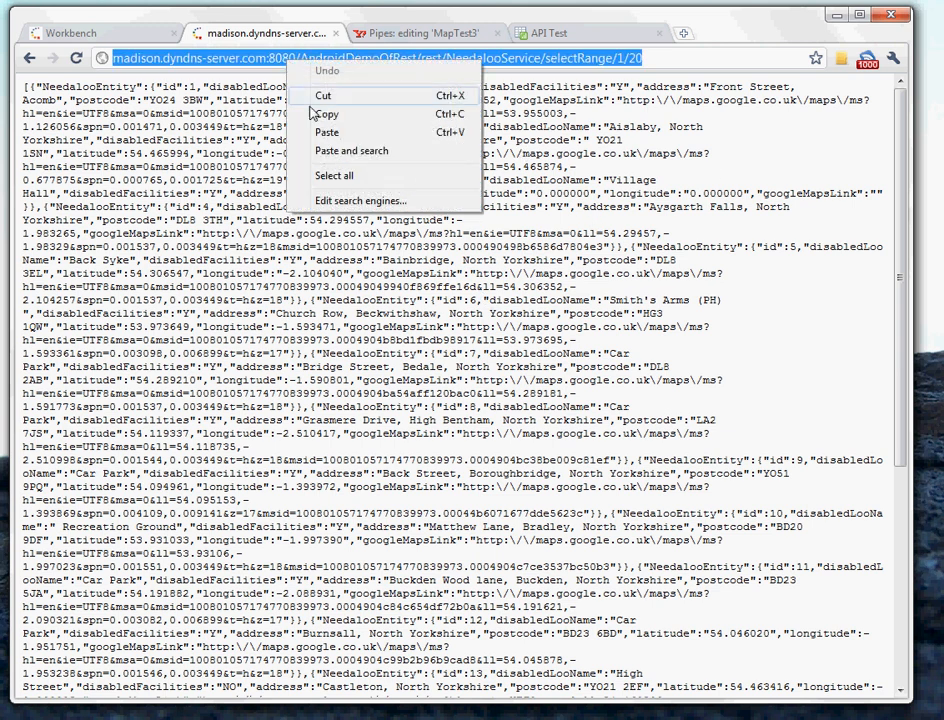
click(575, 500)
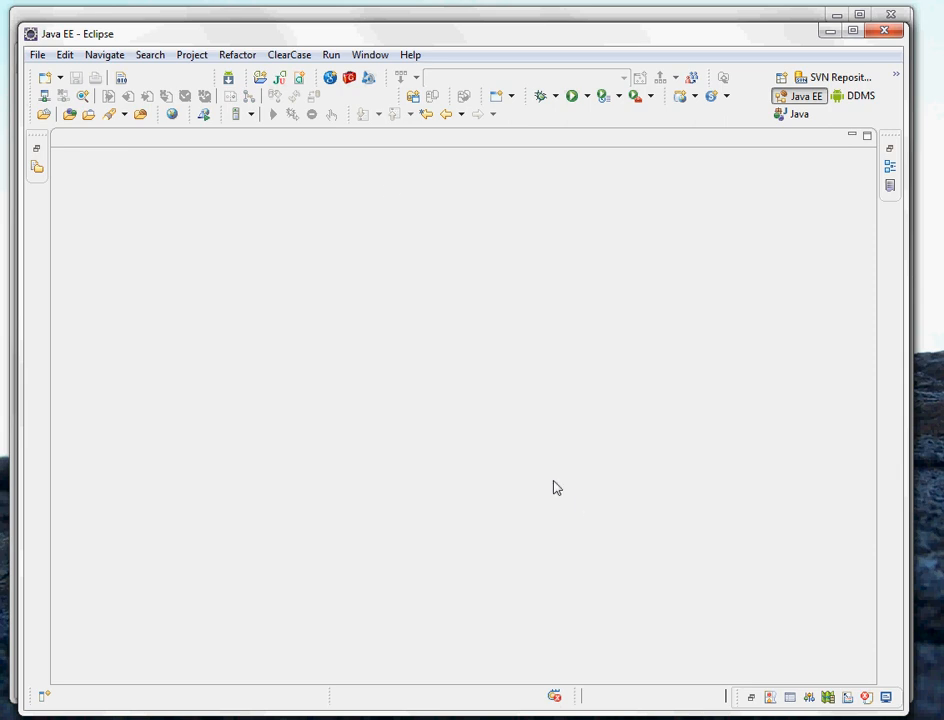
- Set connectString in activity.java to the AndroidDemoOfRest NeedalooService URL and save
click(37, 167)
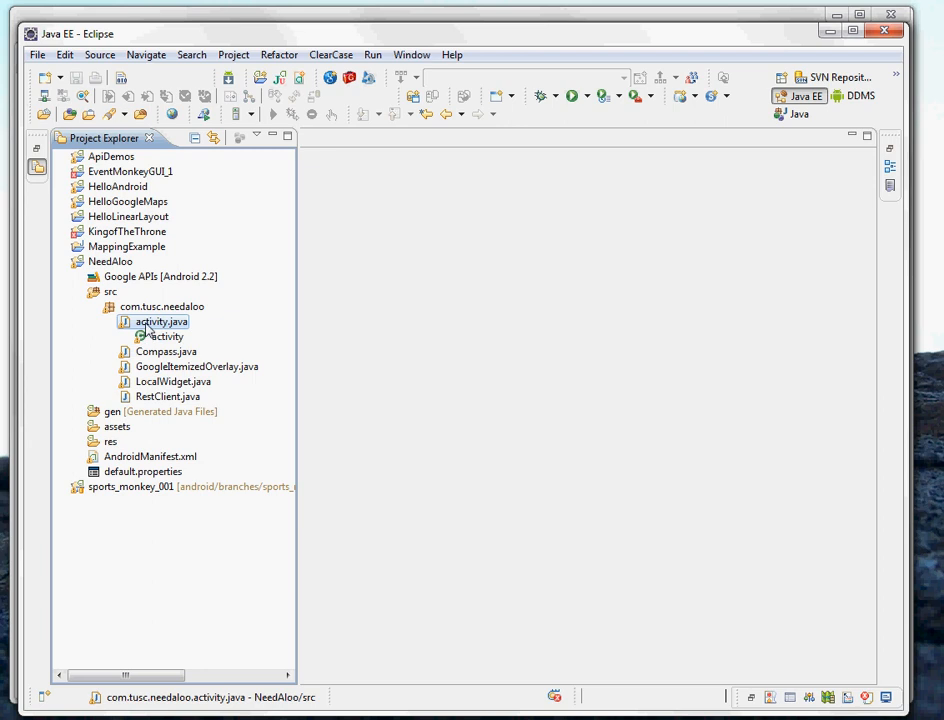
double_click(158, 321)
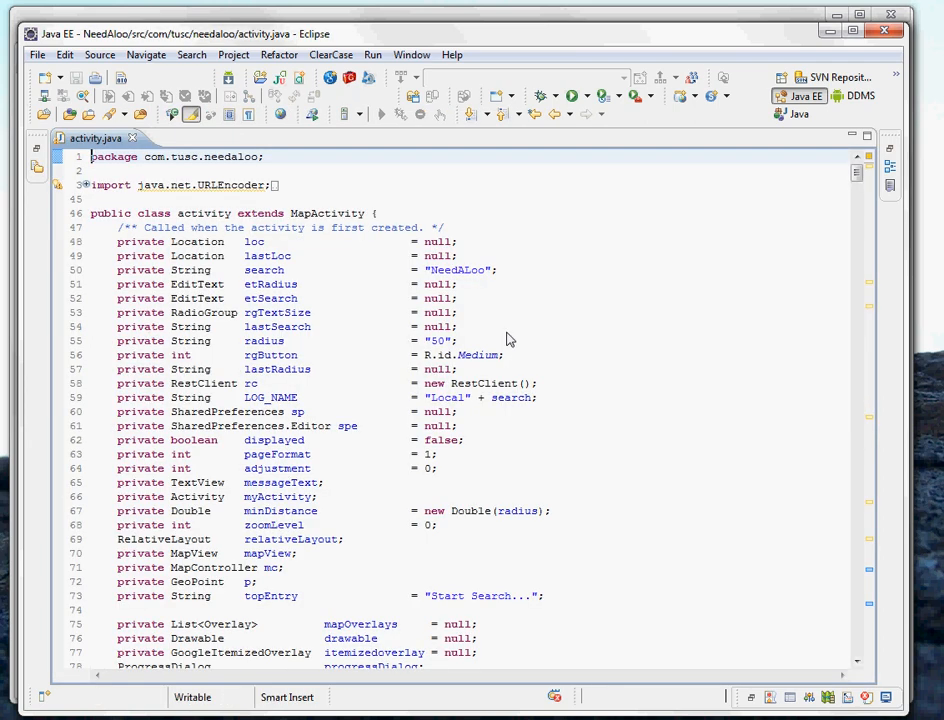
scroll(down, 3)
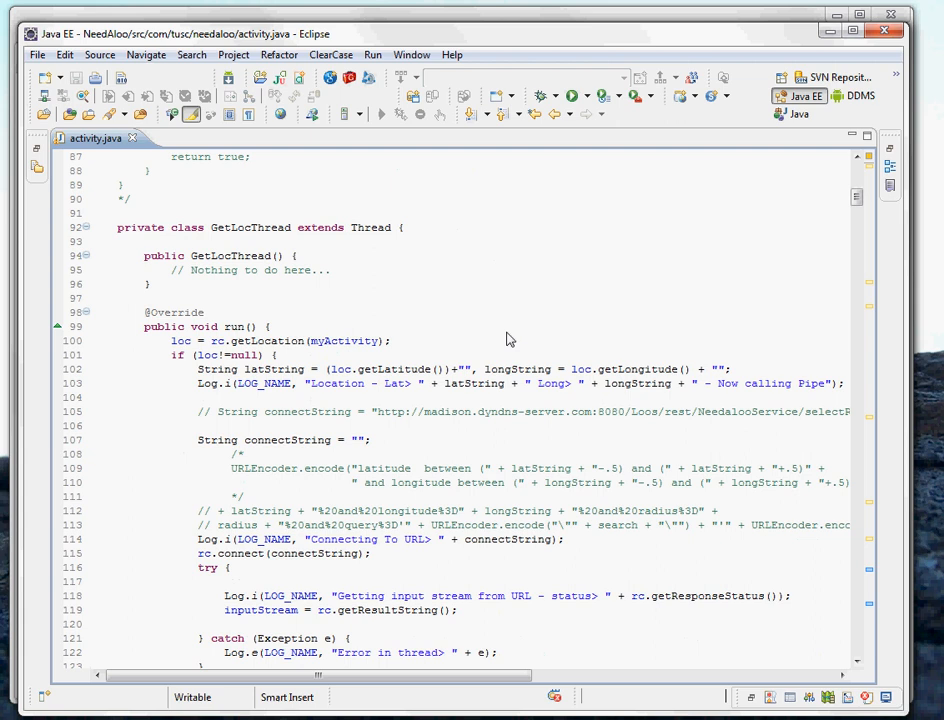
scroll(down, 3)
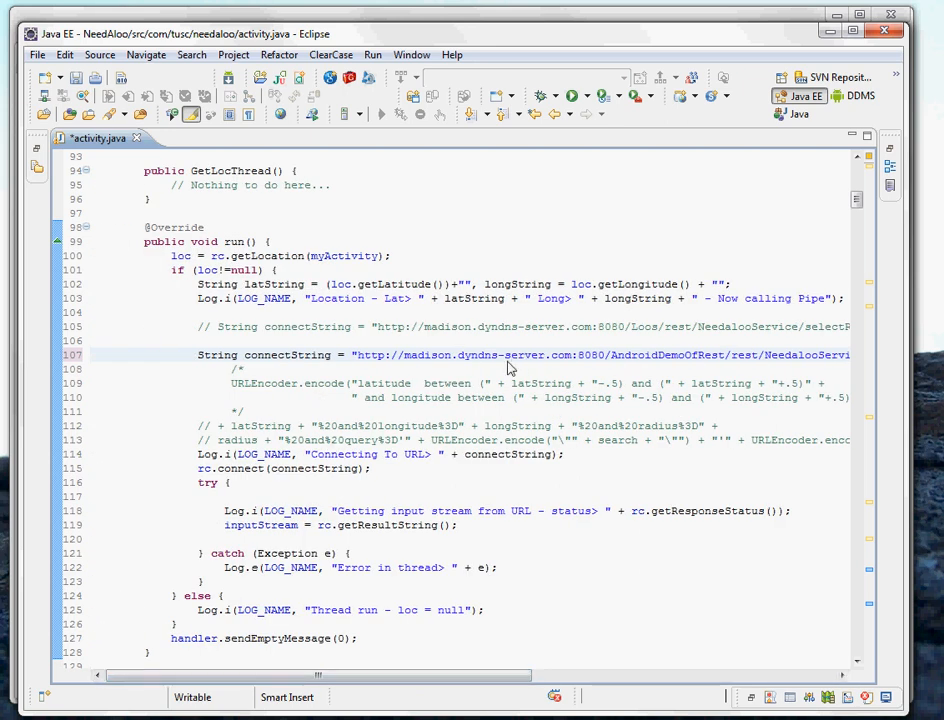
key(ctrl+s)
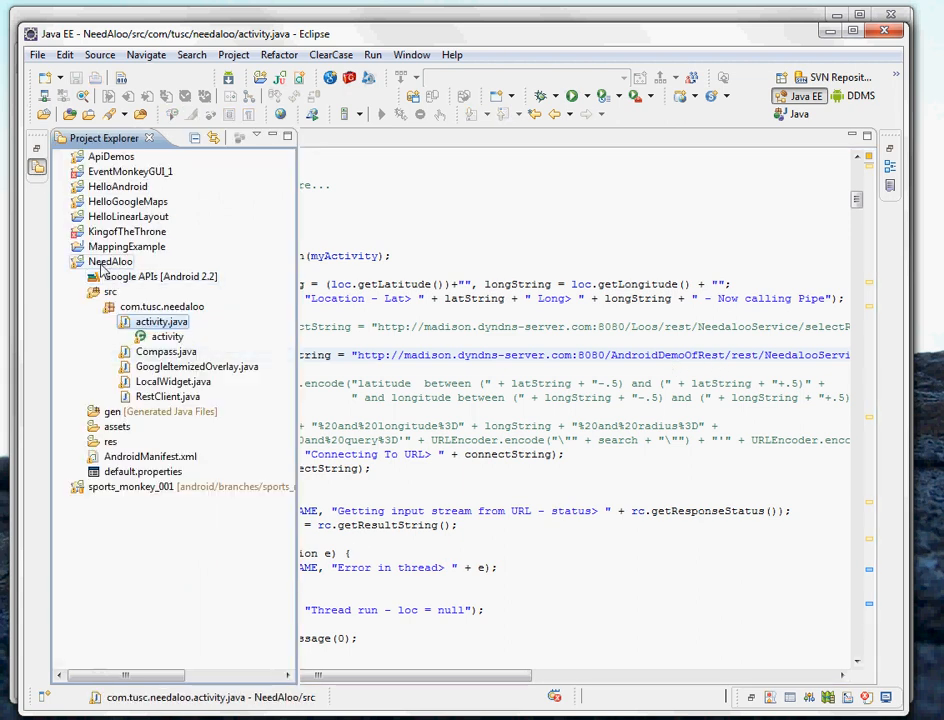
- Run the NeedAloo project as an Android Application in the emulator
right_click(109, 261)
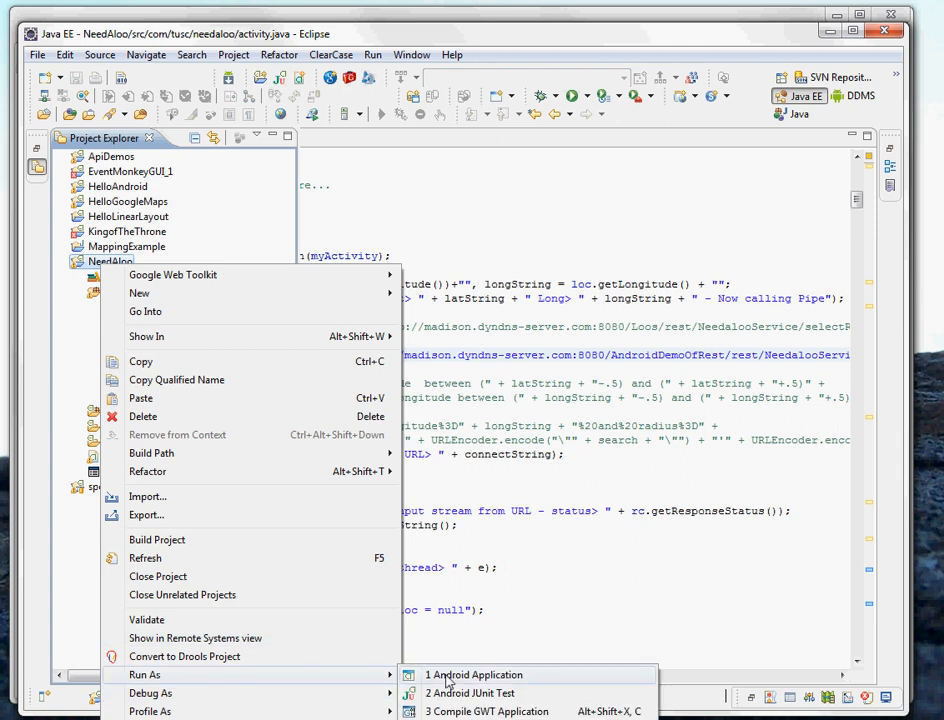
click(473, 674)
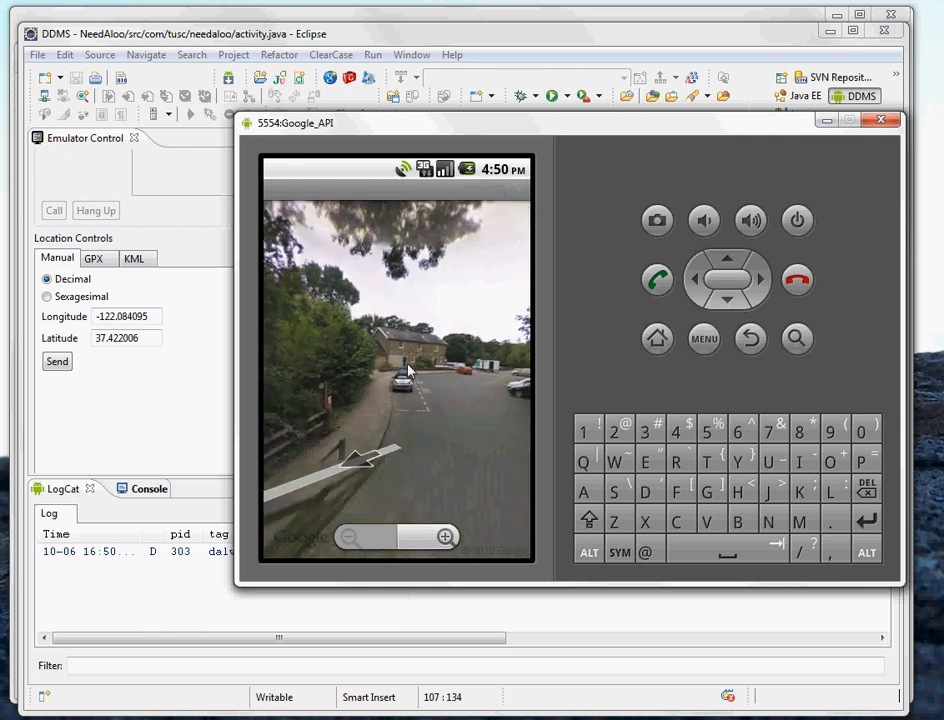
mouse_move(938, 270)
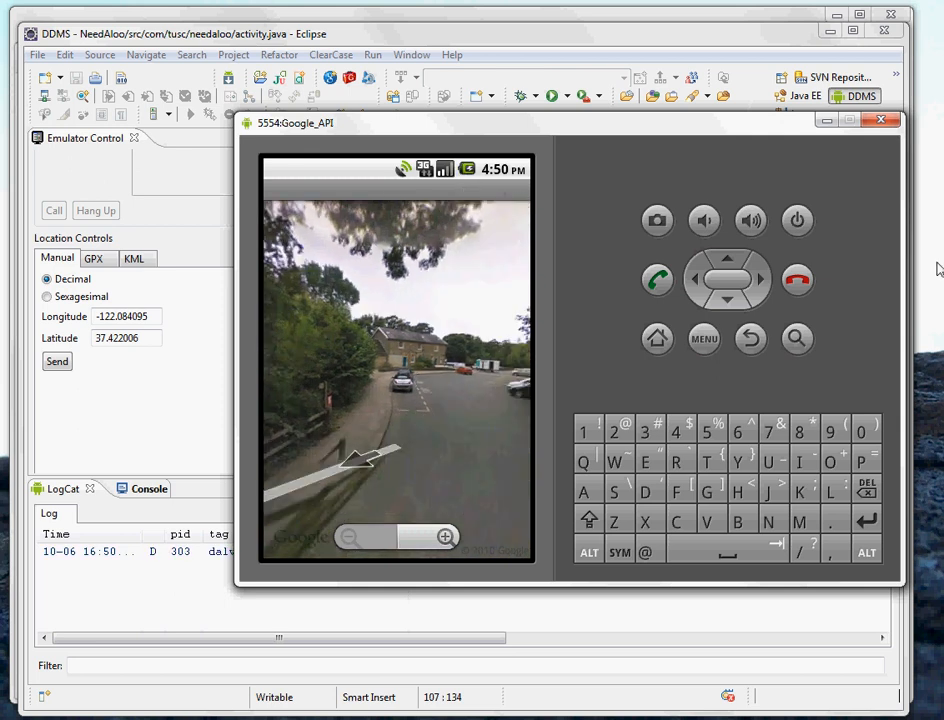